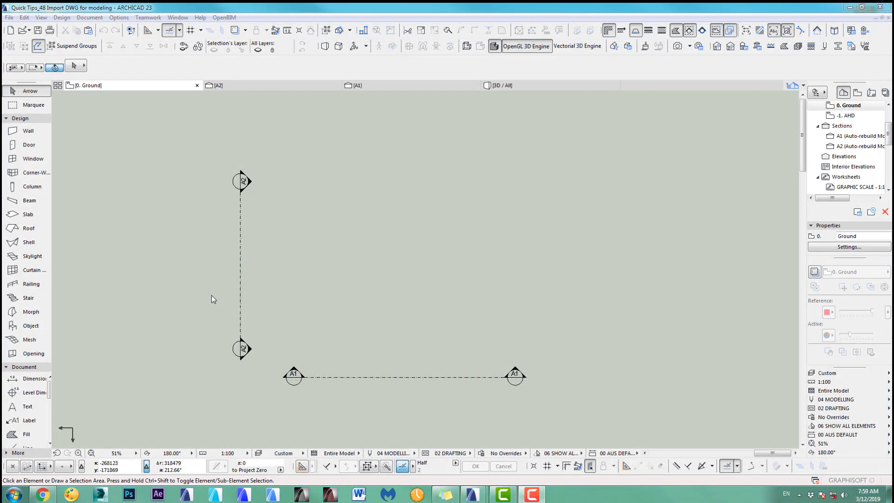
mouse_move(444, 286)
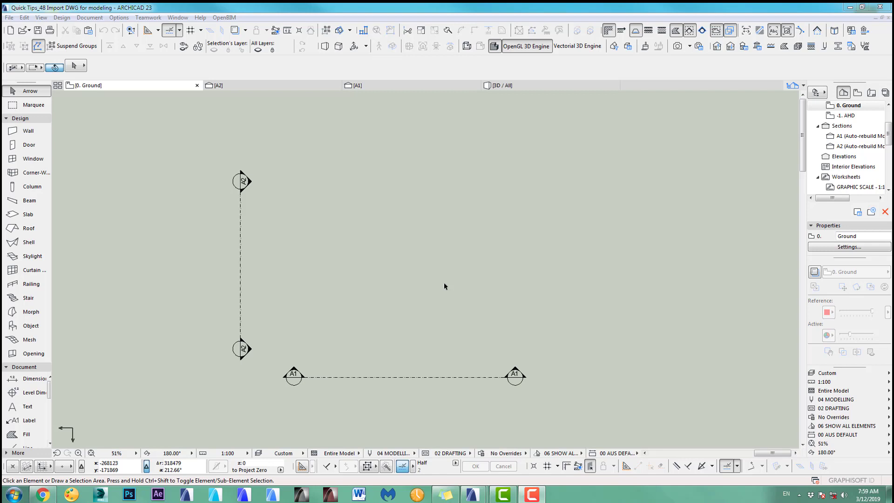
mouse_move(384, 173)
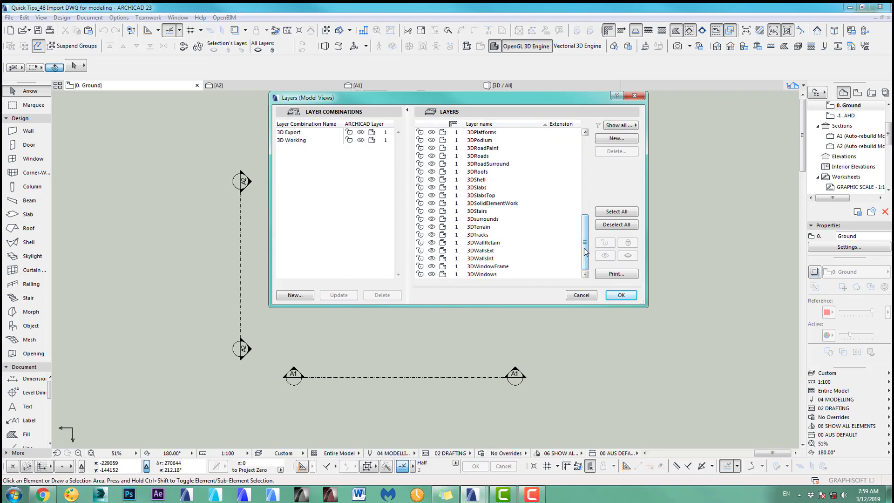
mouse_move(489, 202)
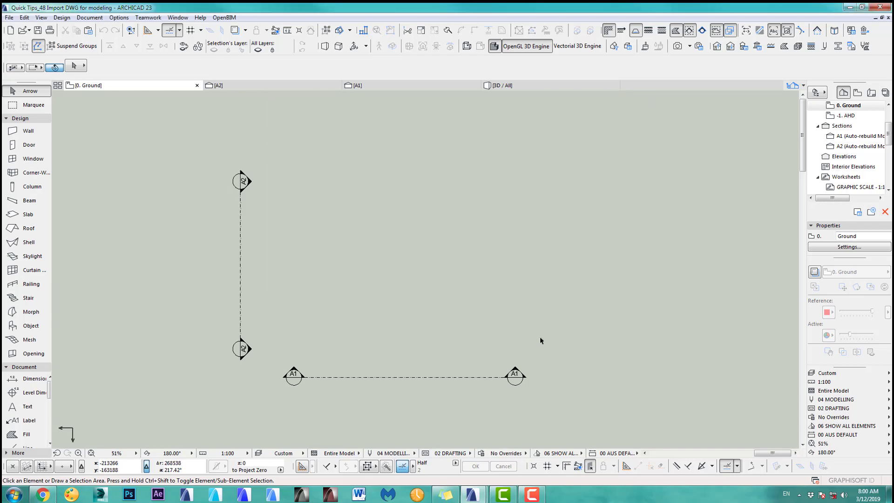
mouse_move(550, 340)
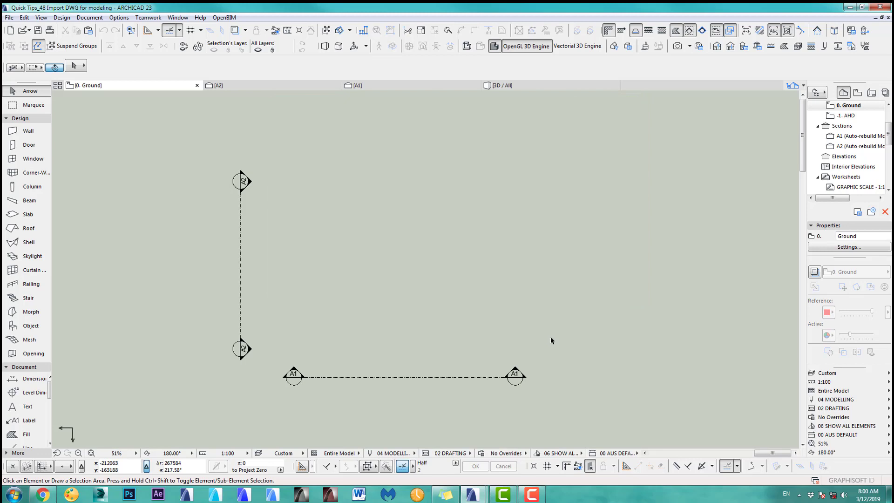
mouse_move(479, 489)
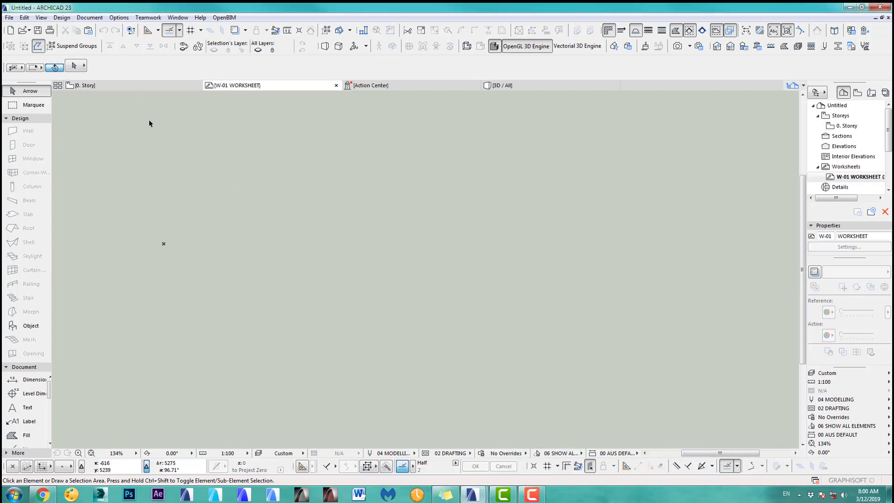
mouse_move(233, 160)
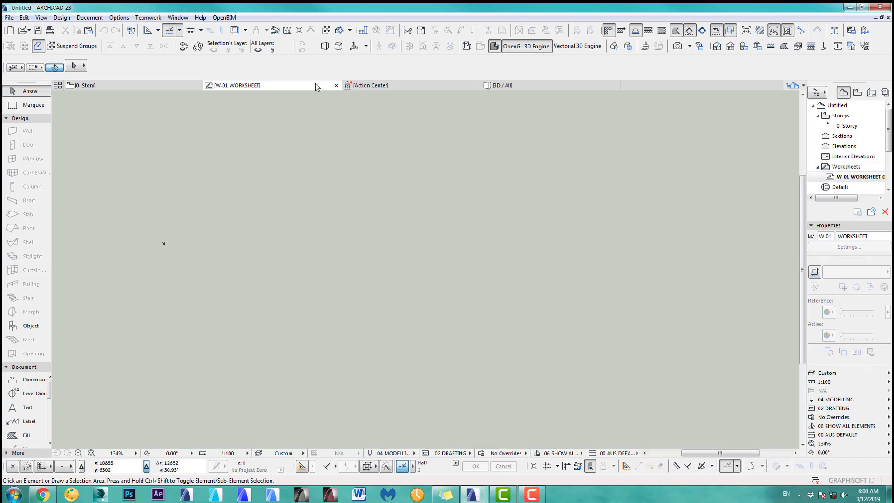
Start a File Special > Merge of Example.dwg into the W-01 worksheet.
right_click(846, 166)
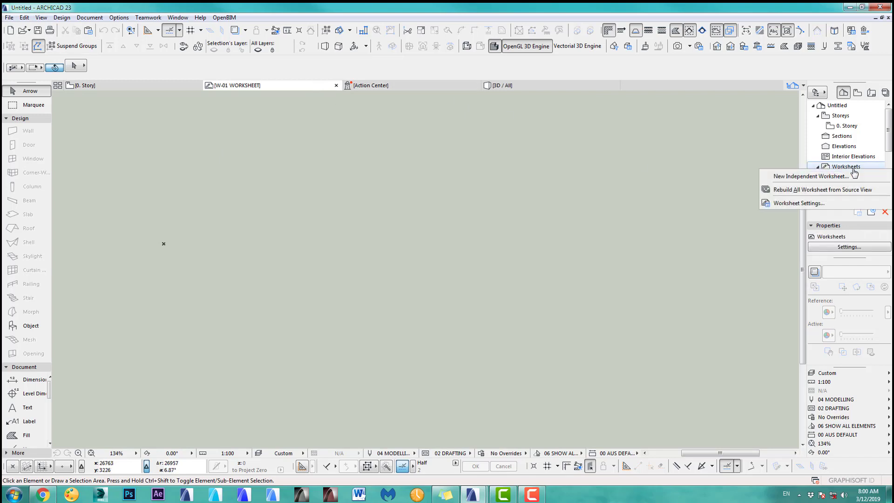
left_click(809, 176)
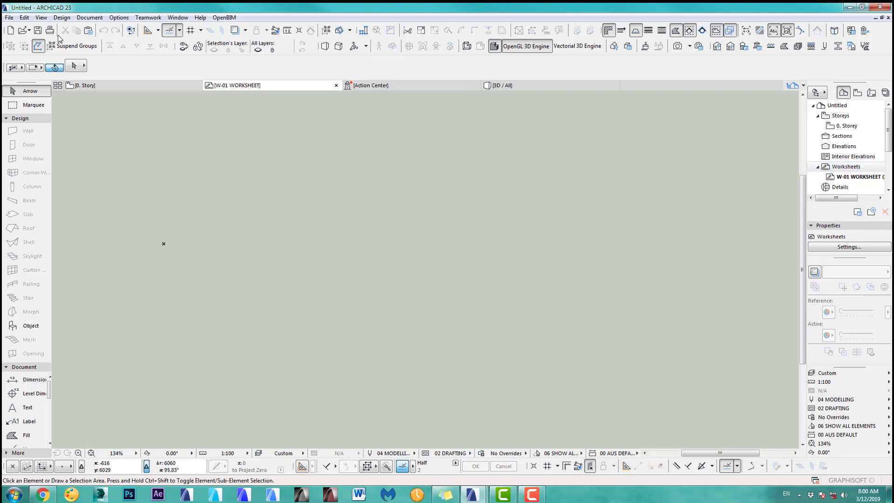
left_click(8, 18)
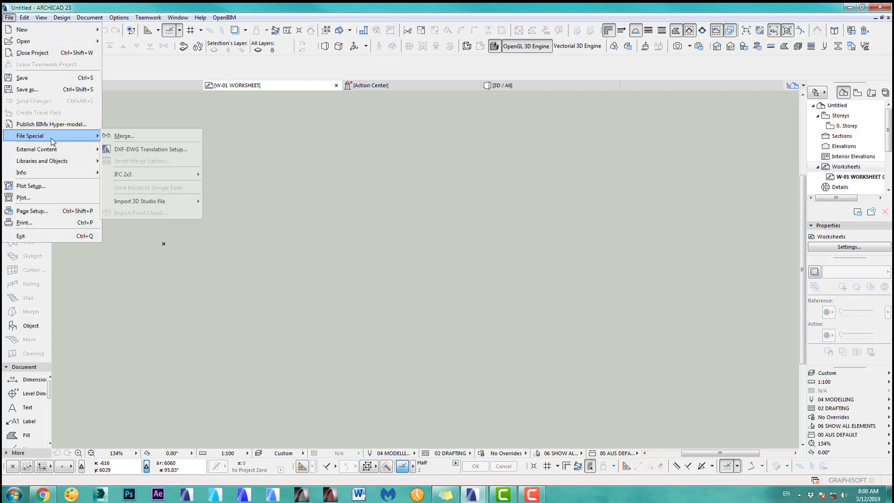
left_click(124, 136)
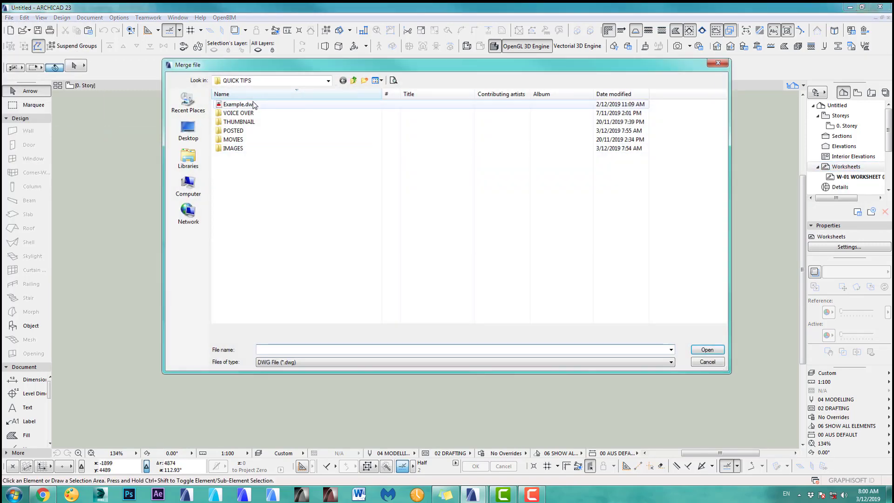
left_click(239, 105)
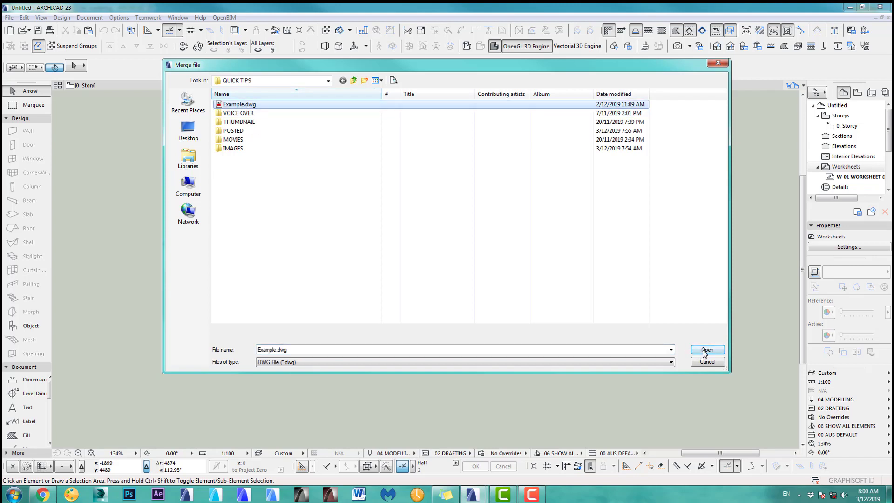
left_click(707, 350)
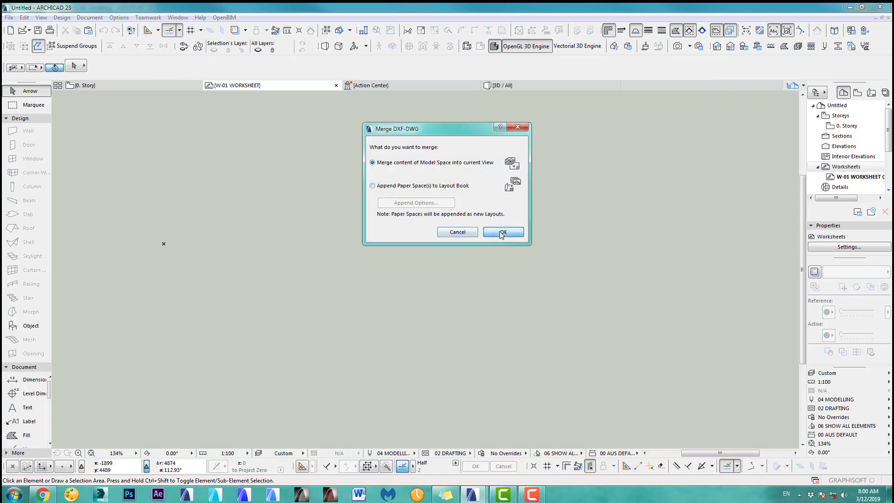
Merge Example.dwg's model space into the current view, skipping missing fonts and keeping all layers.
left_click(502, 232)
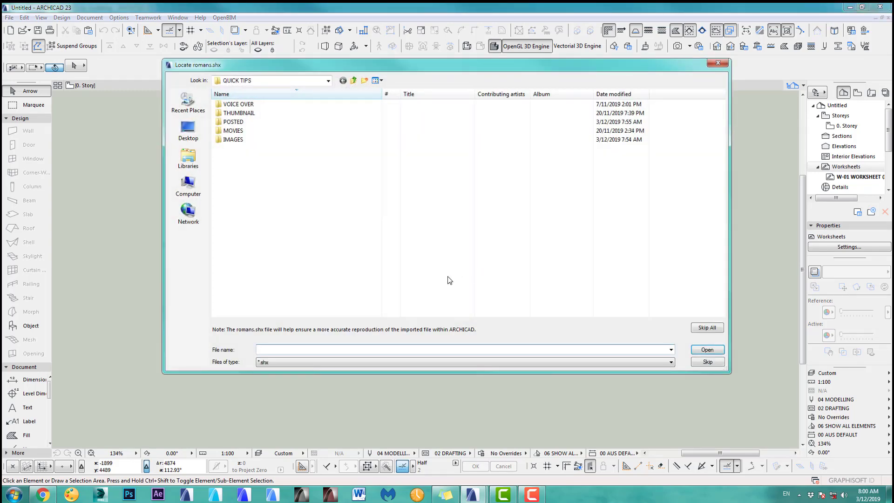
mouse_move(445, 314)
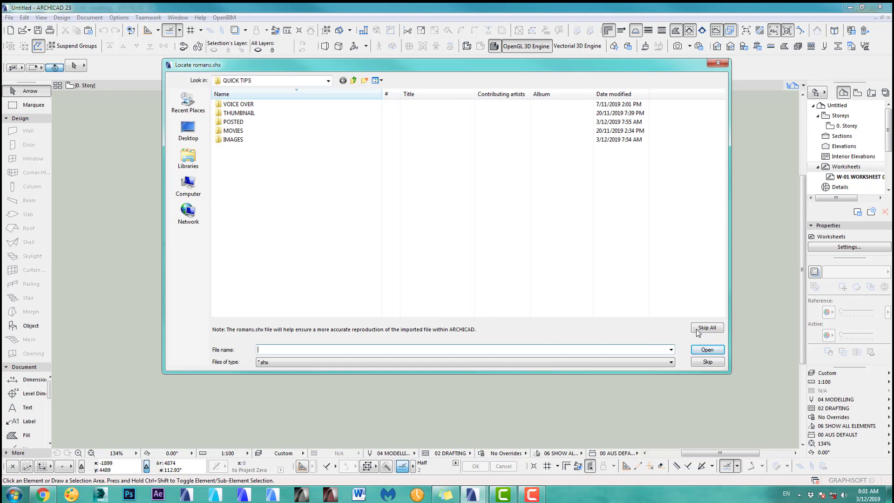
left_click(706, 327)
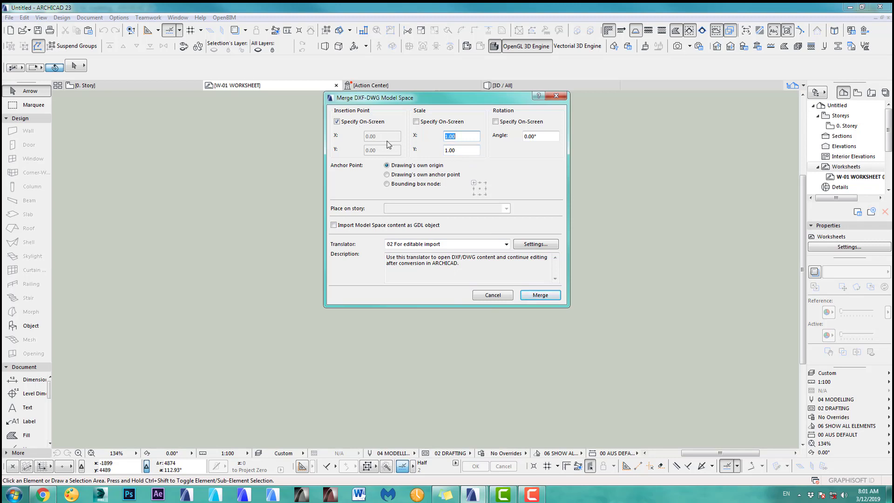
left_click(538, 295)
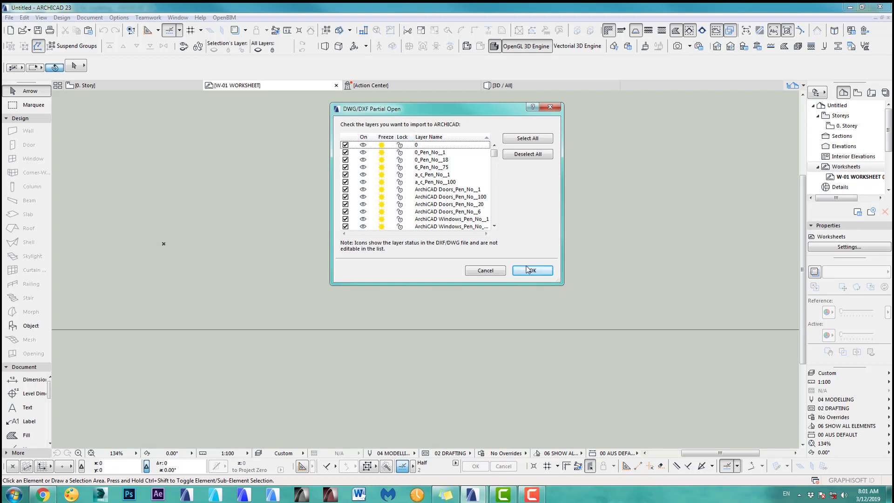
left_click(531, 270)
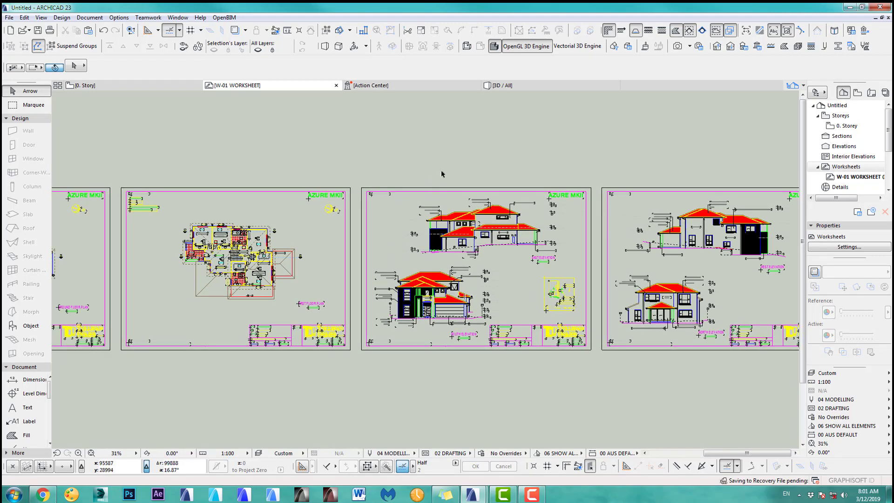
mouse_move(343, 129)
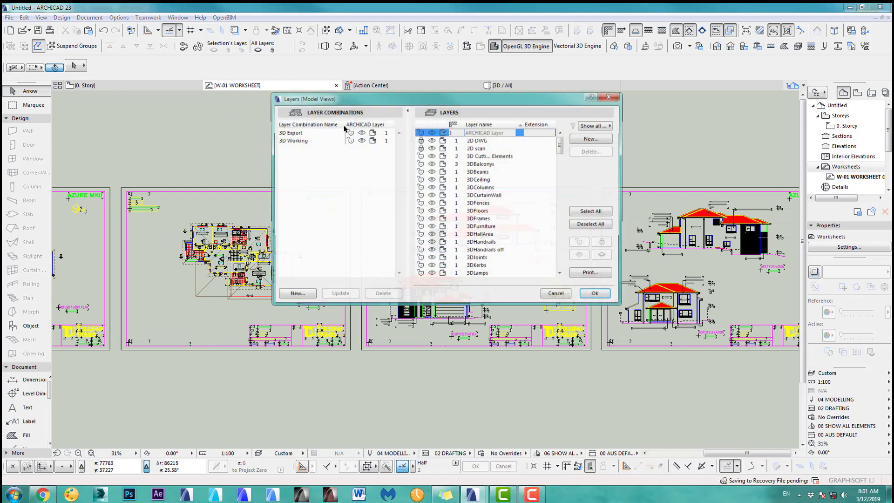
Scroll through the imported DWG layers in Layer Settings, then cancel without changes.
scroll("down", 3)
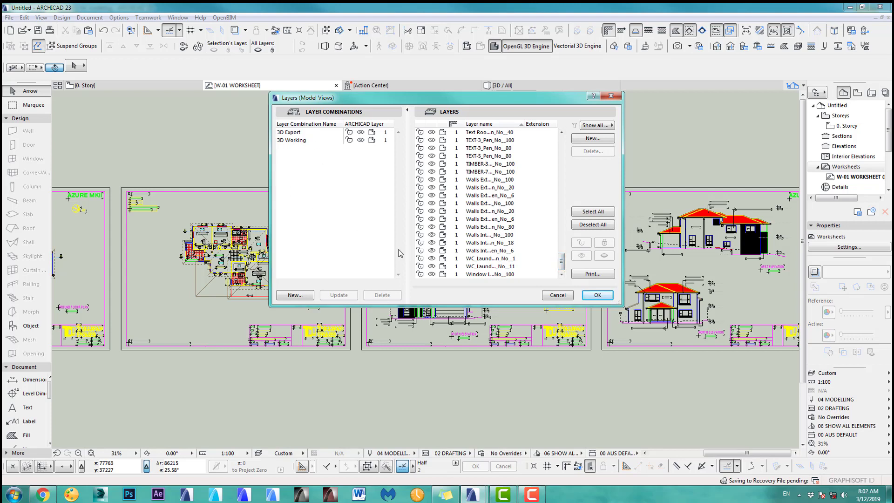
mouse_move(458, 227)
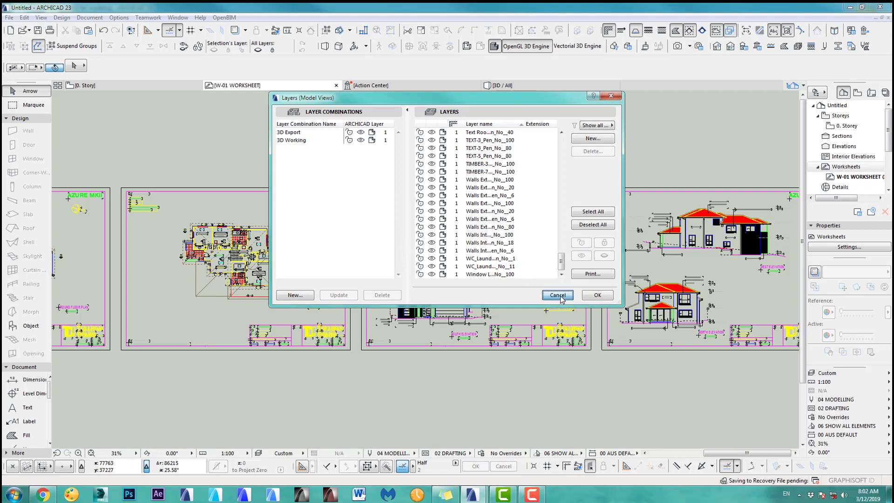
left_click(556, 294)
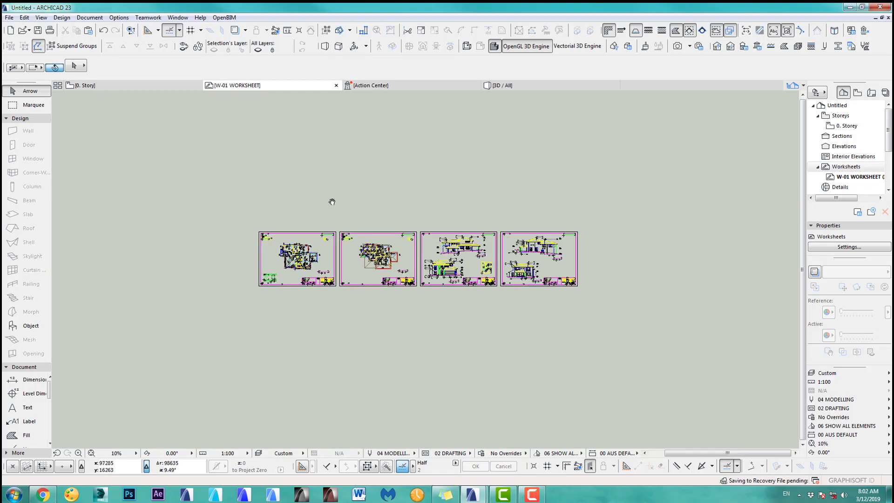
Move all 12,103 merged drawing elements onto the ARCHICAD Layer and copy them.
left_click_drag(182, 196, 611, 325)
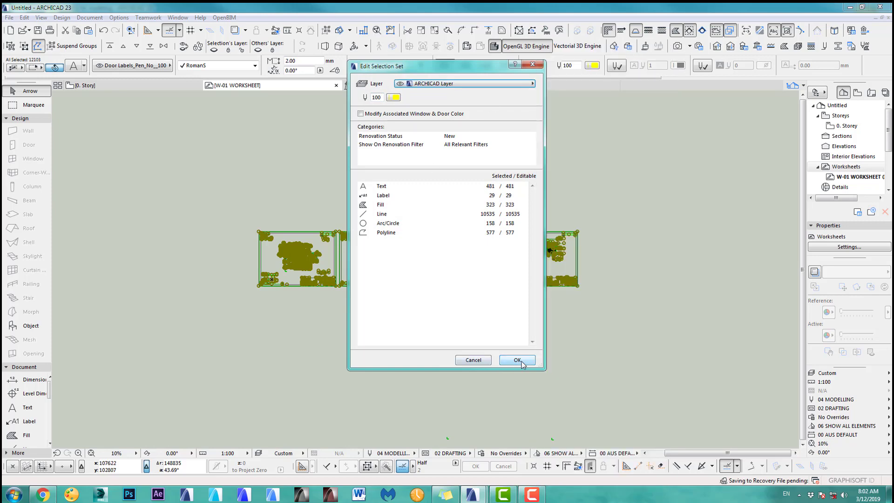
left_click(515, 360)
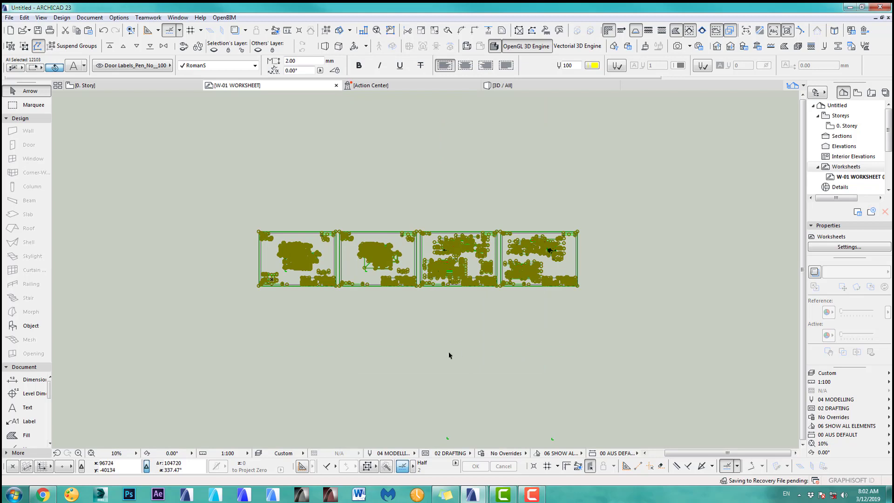
left_click(132, 65)
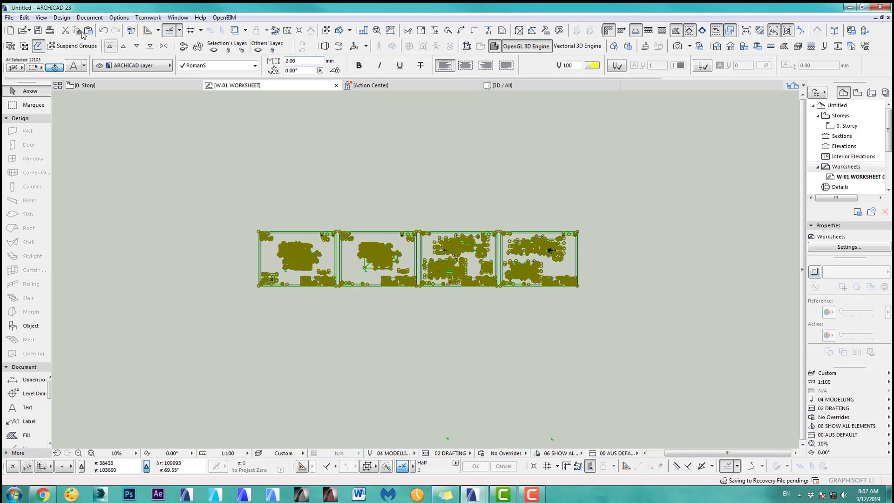
left_click(24, 18)
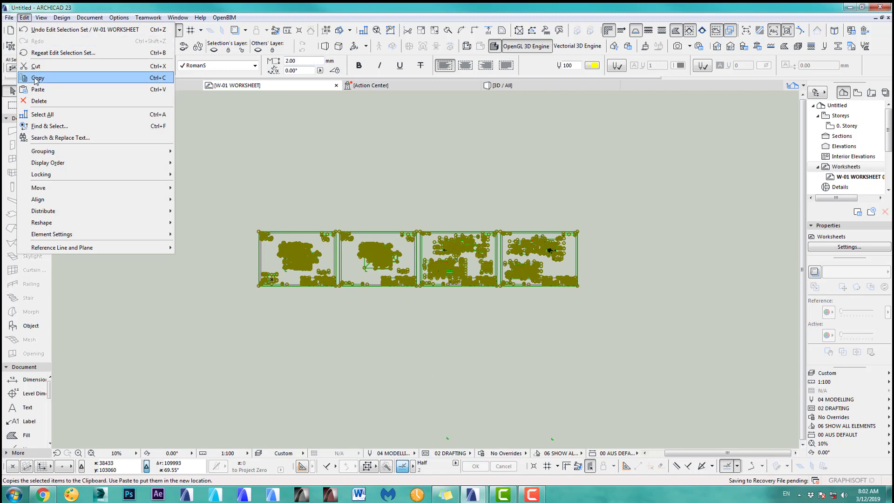
left_click(38, 78)
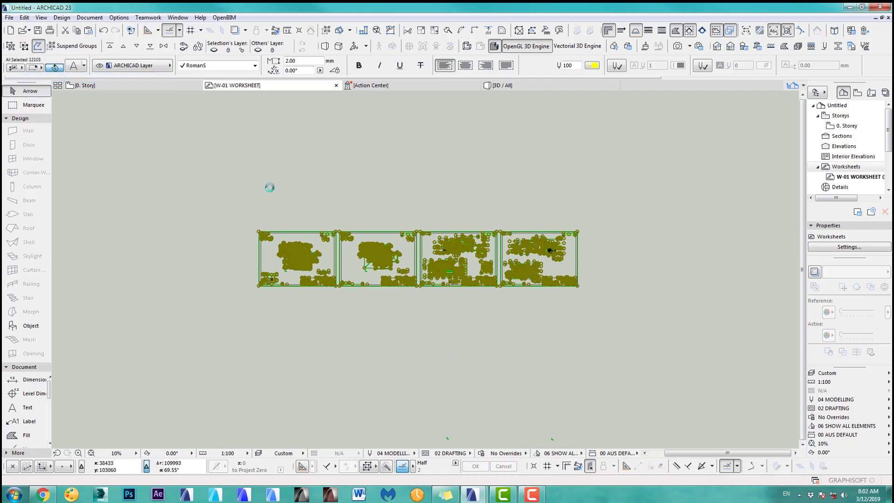
mouse_move(475, 494)
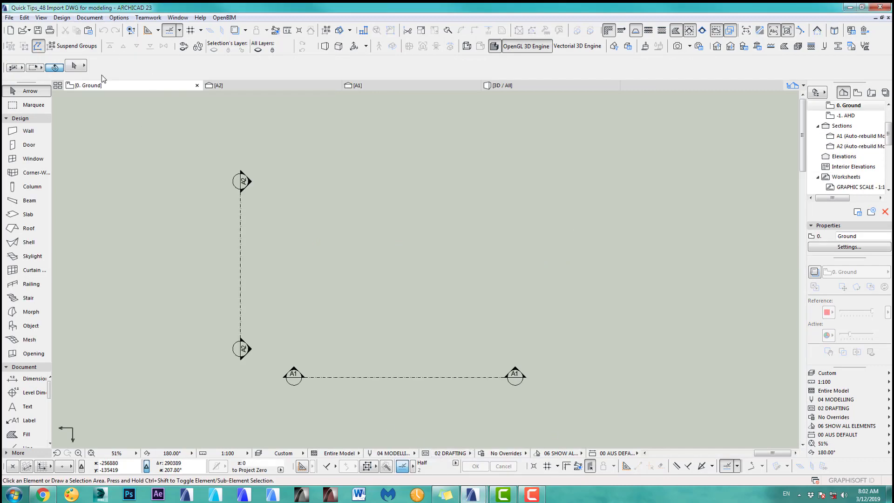
mouse_move(386, 289)
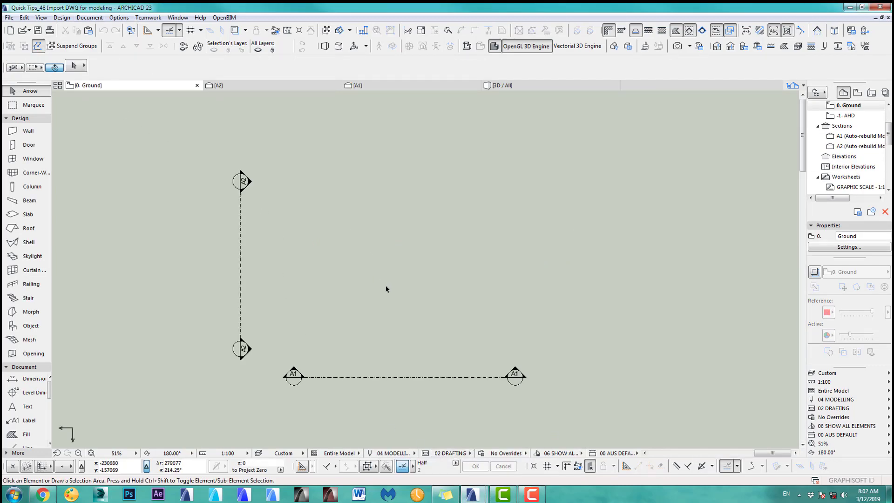
mouse_move(396, 295)
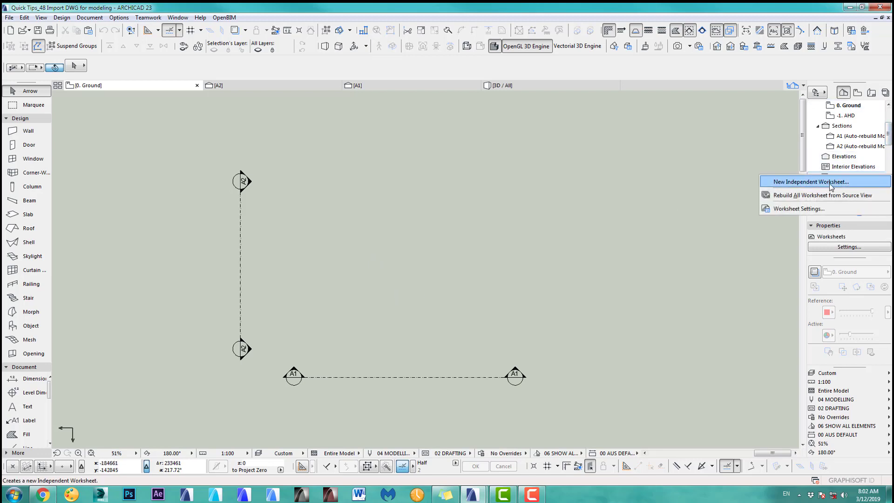
Create the independent worksheet '01 DWG Import' and paste the drawings at their original location.
left_click(808, 181)
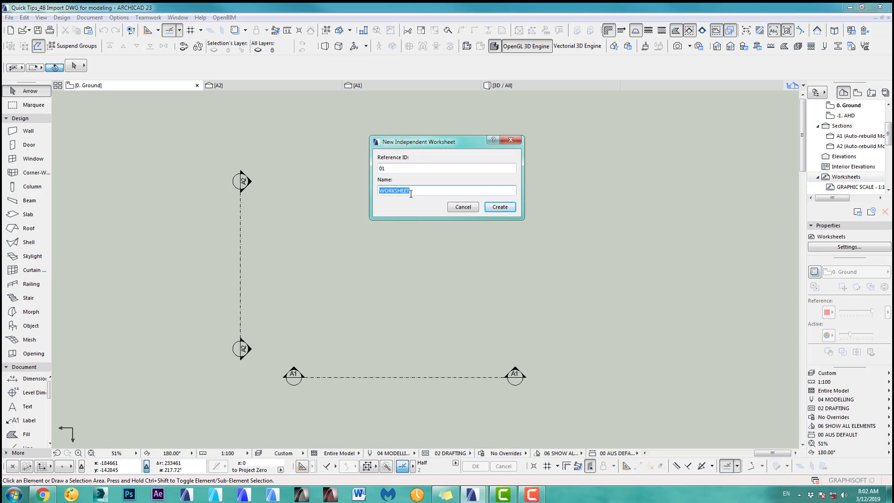
type("DWG Imp")
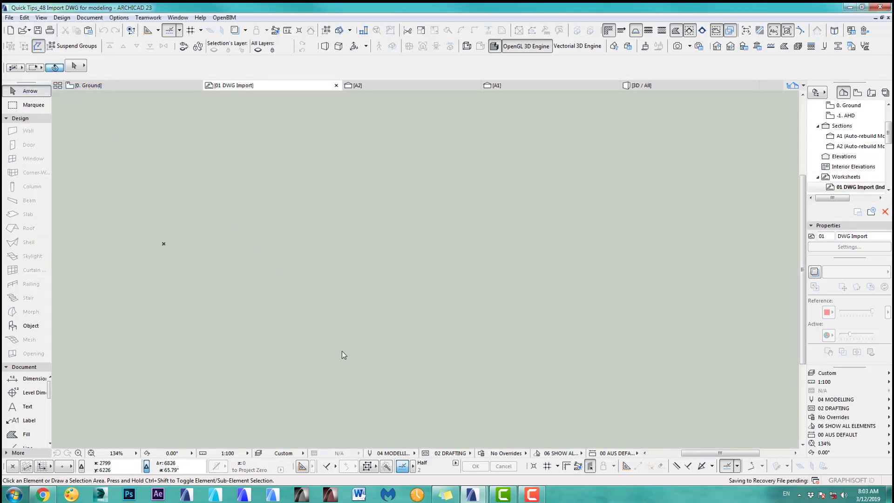
key("ctrl+v")
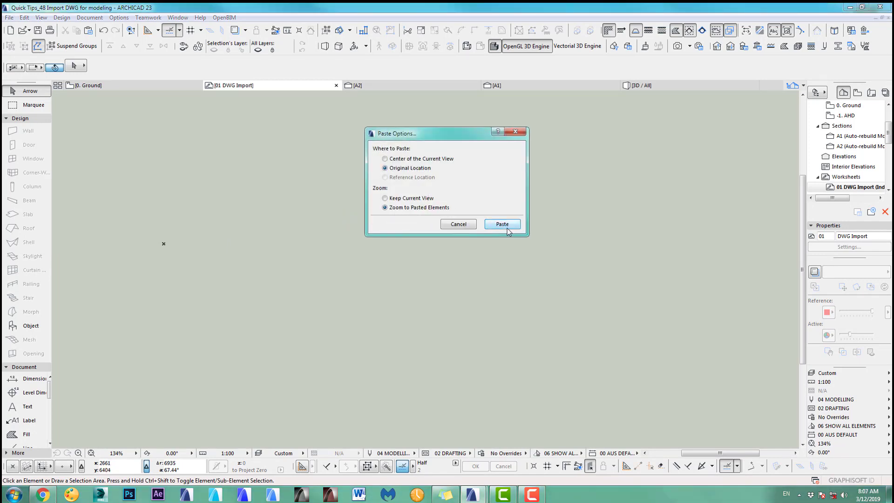
left_click(502, 223)
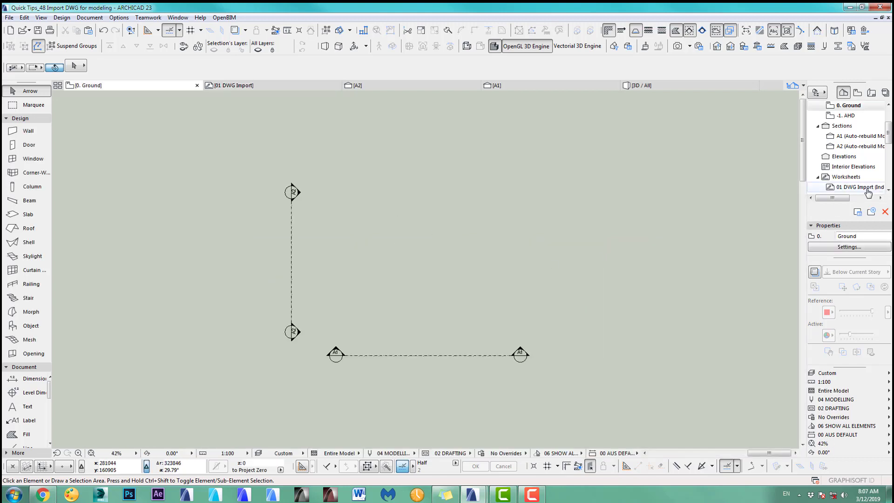
Show 01 DWG Import as a trace reference and drag its floor plan onto the grid markers.
right_click(855, 187)
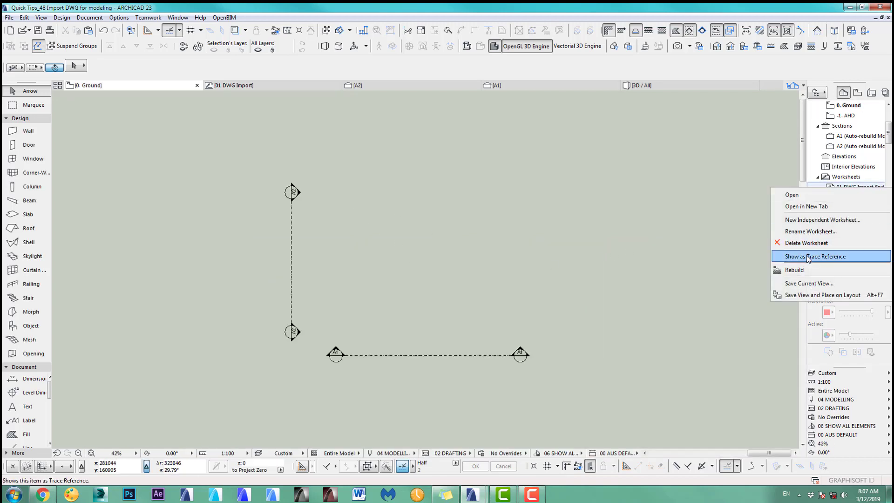
left_click(814, 256)
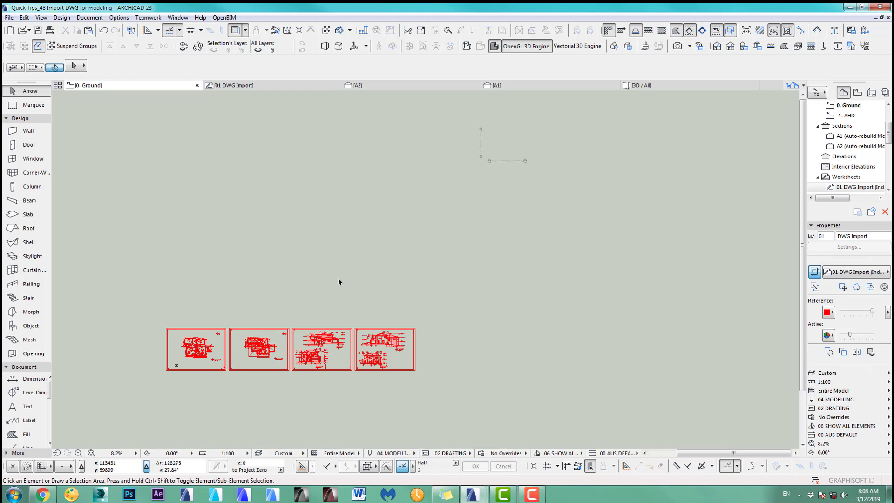
right_click(343, 288)
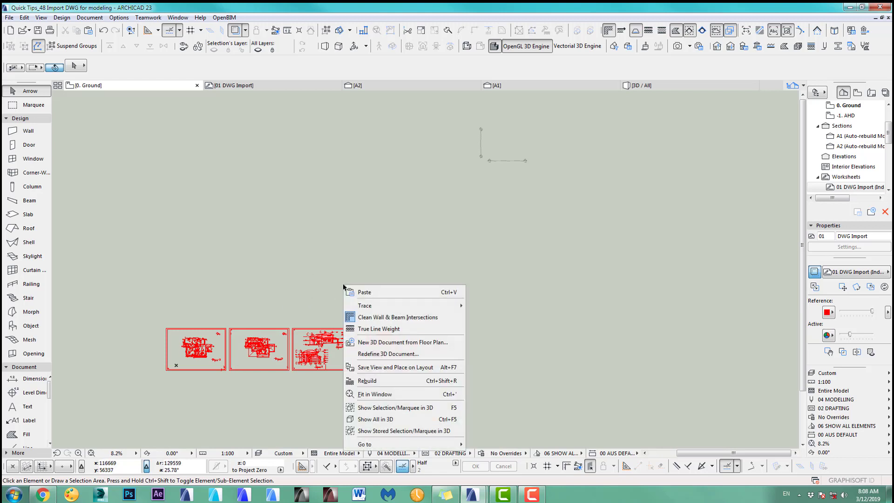
mouse_move(364, 306)
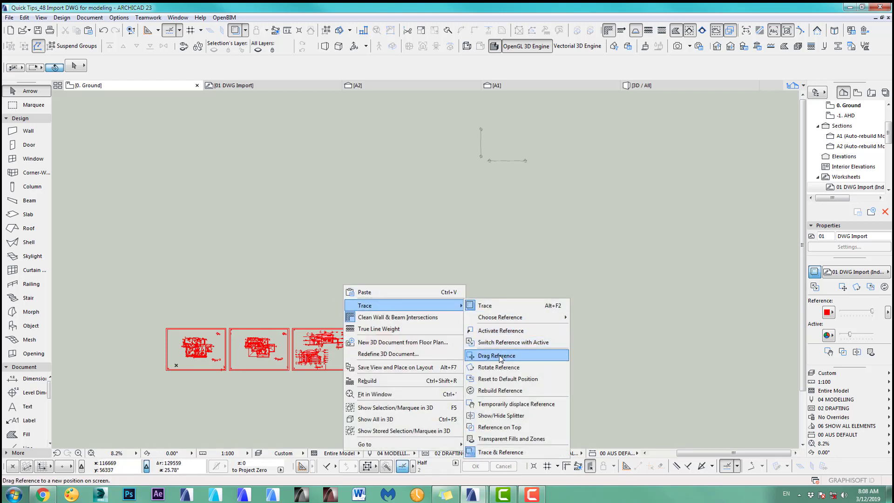
left_click(497, 356)
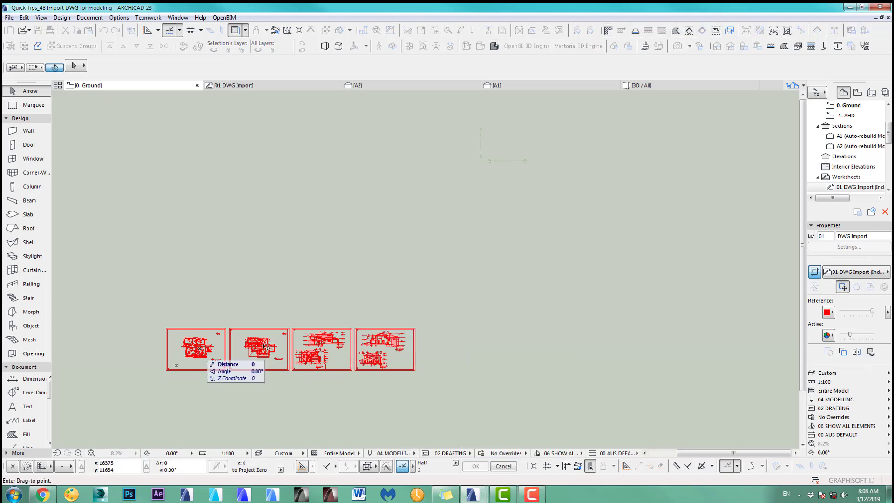
left_click_drag(199, 348, 507, 145)
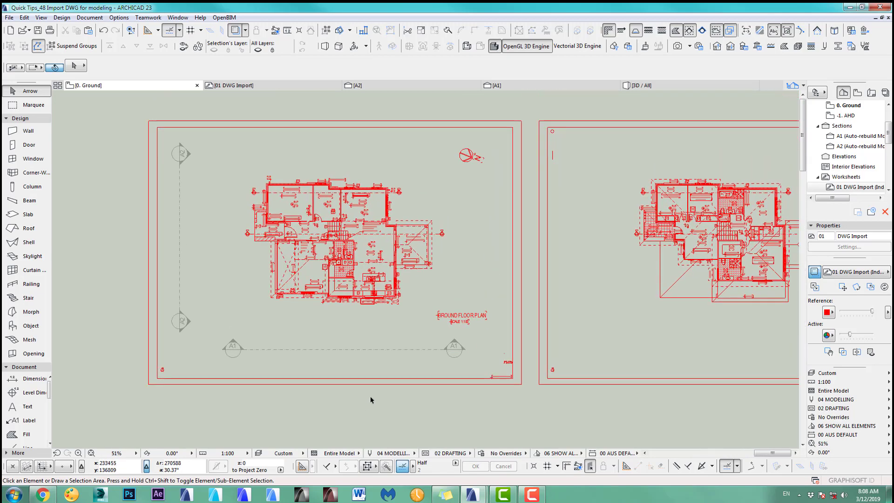
mouse_move(376, 393)
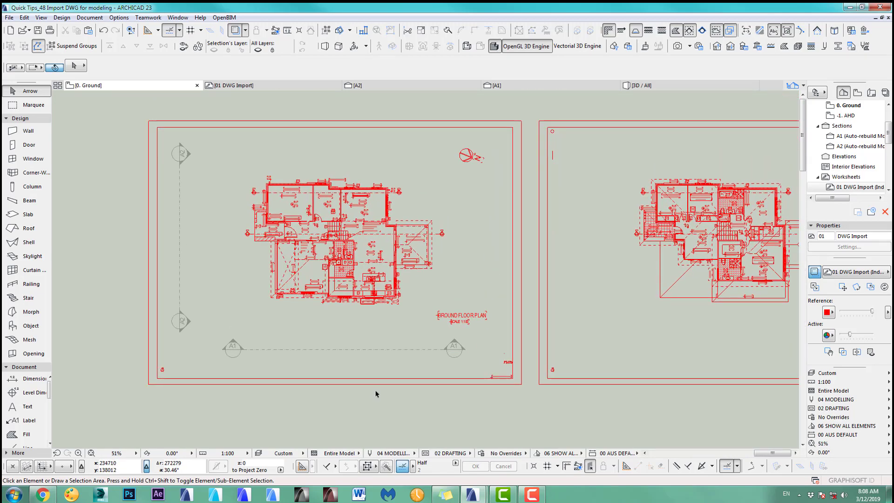
mouse_move(506, 397)
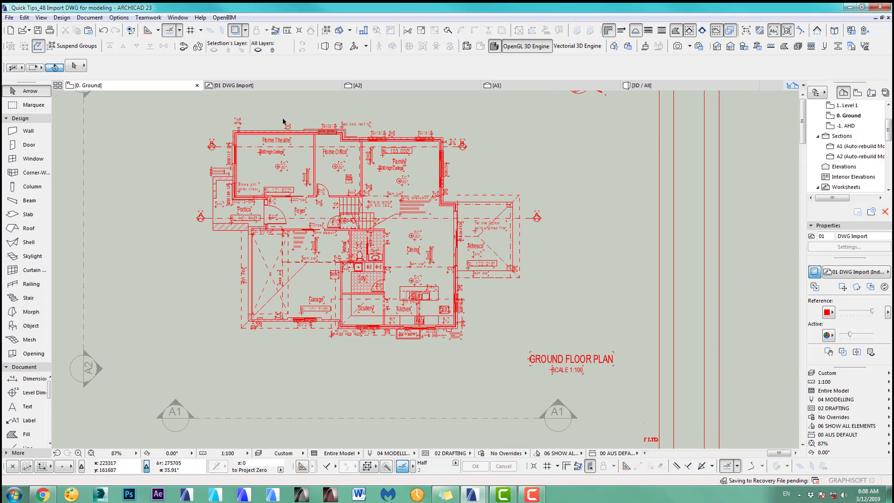
scroll("down", 3)
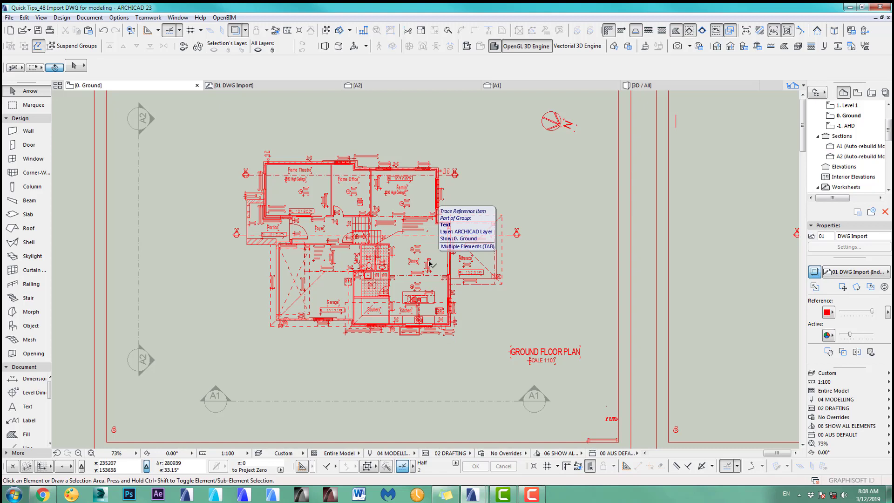
mouse_move(119, 80)
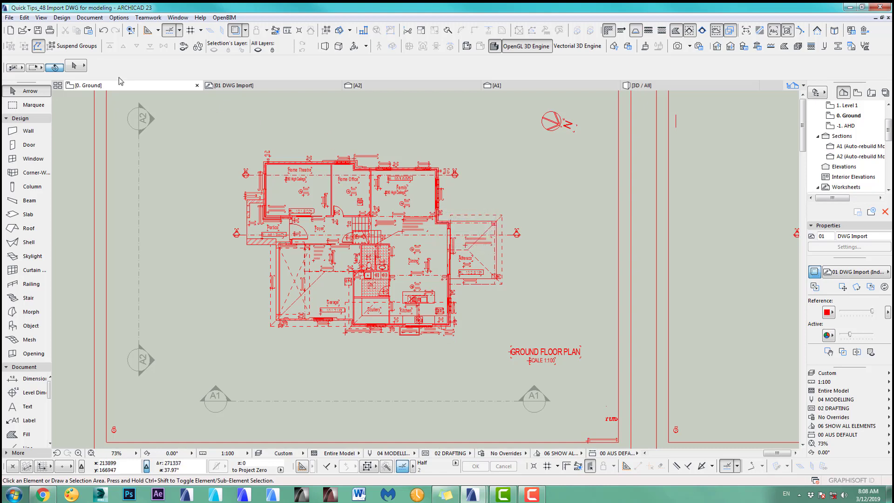
Set wall defaults to 2400 high, 200 thick, with Brick - Aged Natural on all surfaces.
double_click(28, 130)
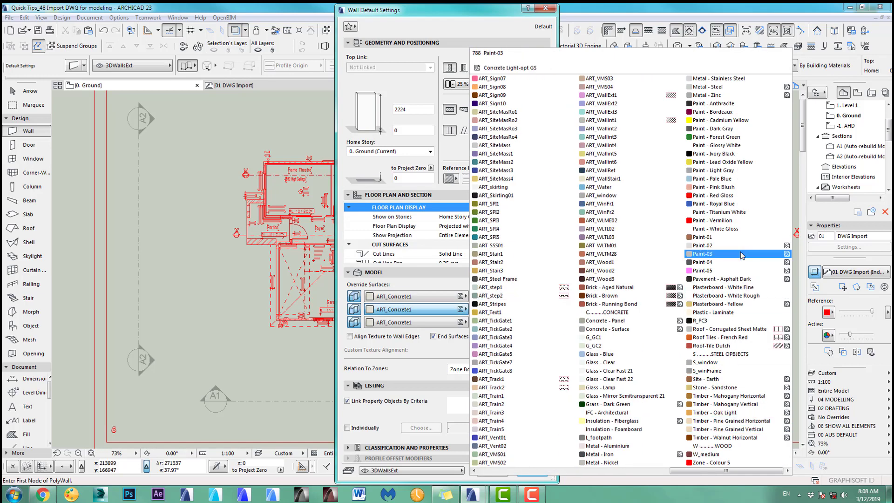
left_click(614, 287)
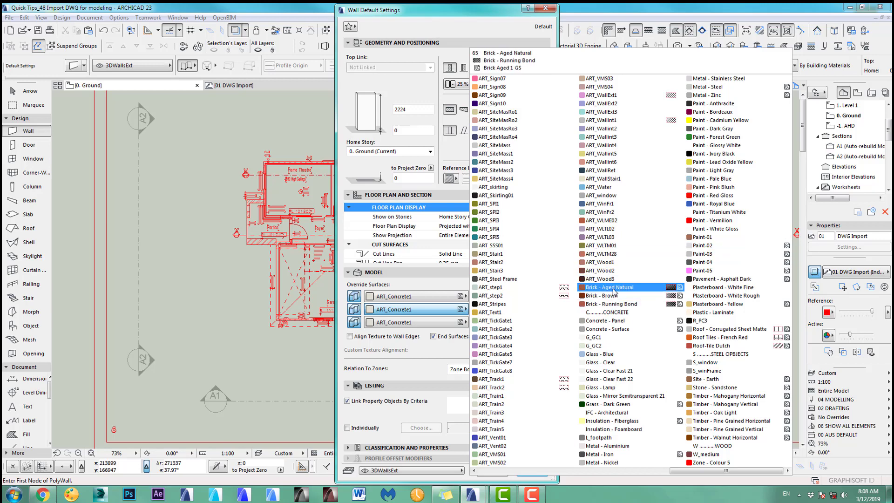
left_click(624, 287)
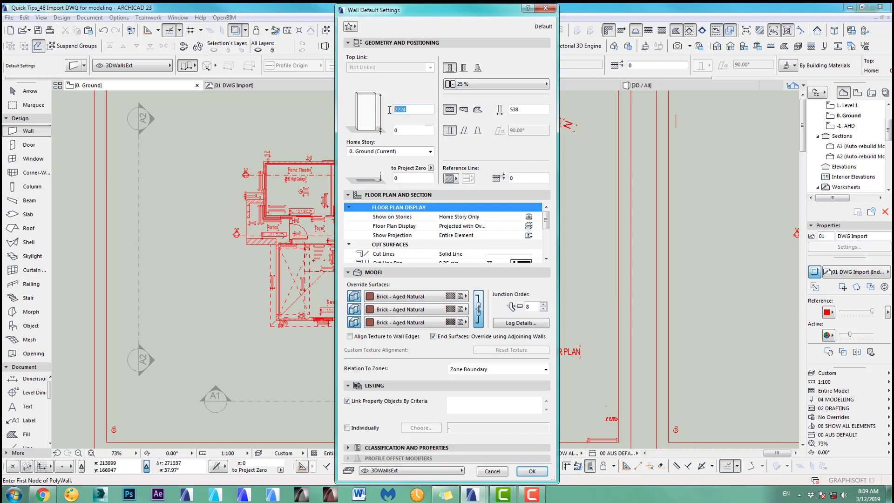
type("24")
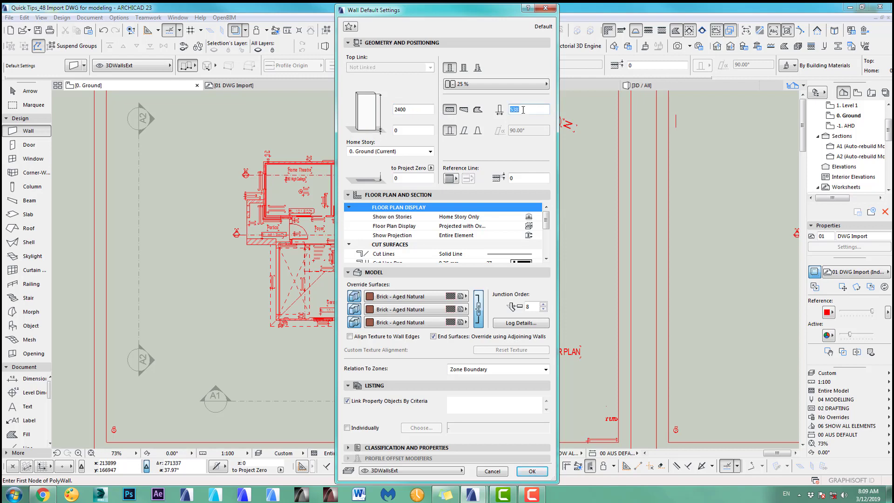
type("200")
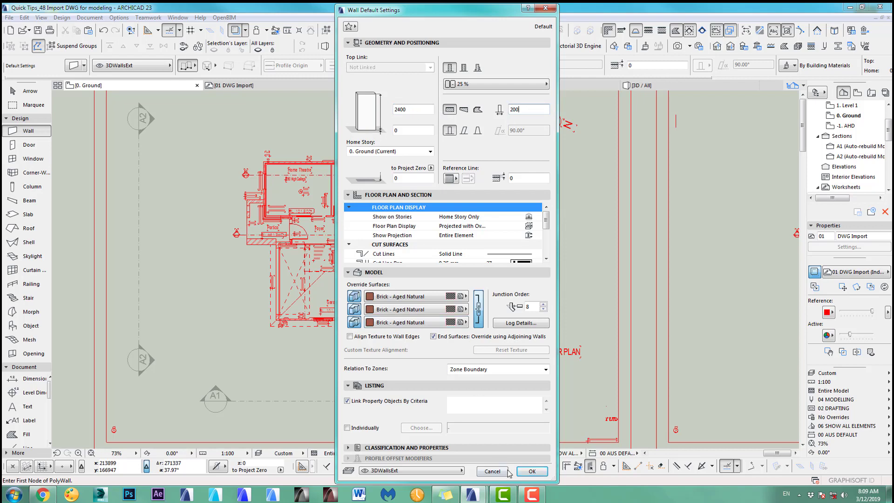
left_click(530, 471)
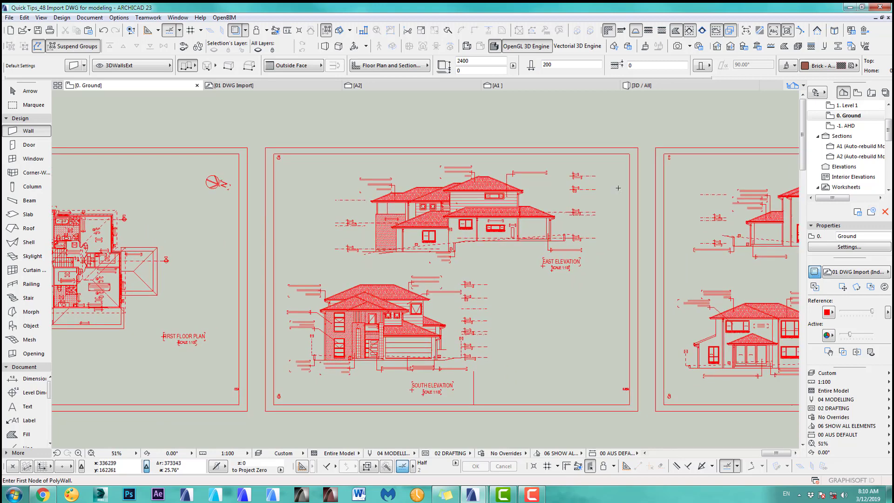
mouse_move(509, 95)
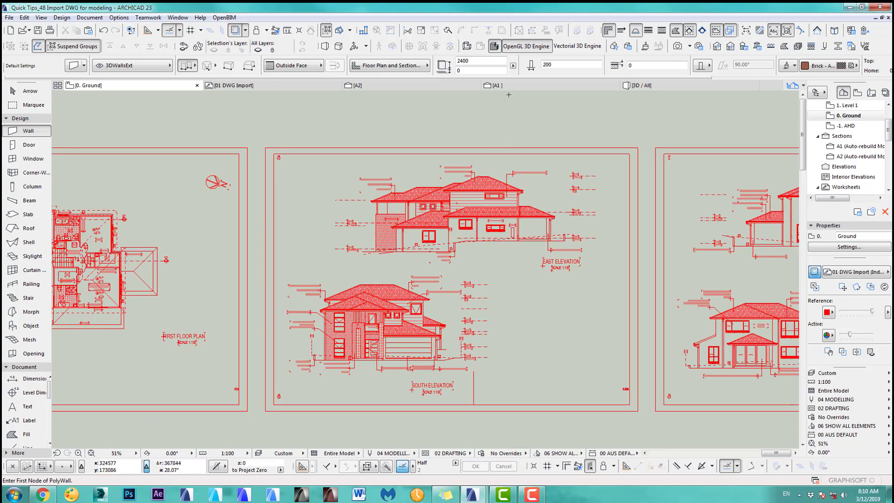
In section A1, show DWG Import as a trace reference and start dragging the reference.
left_click(496, 84)
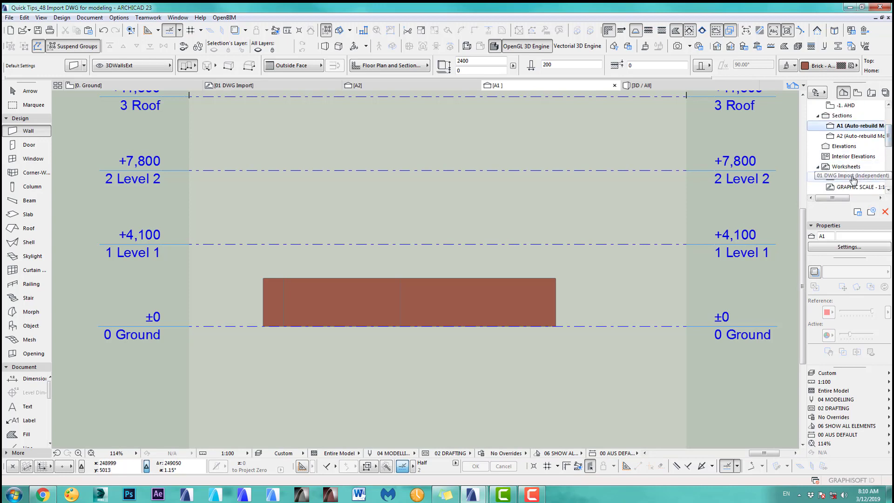
right_click(850, 176)
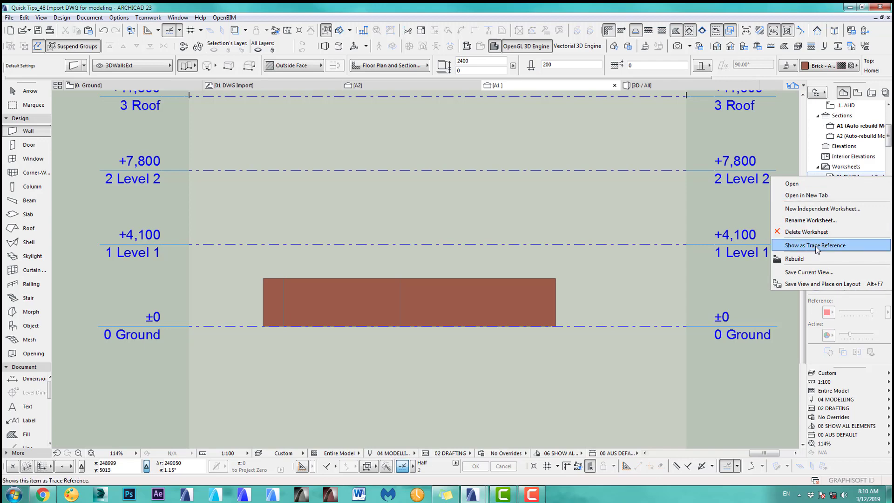
left_click(816, 245)
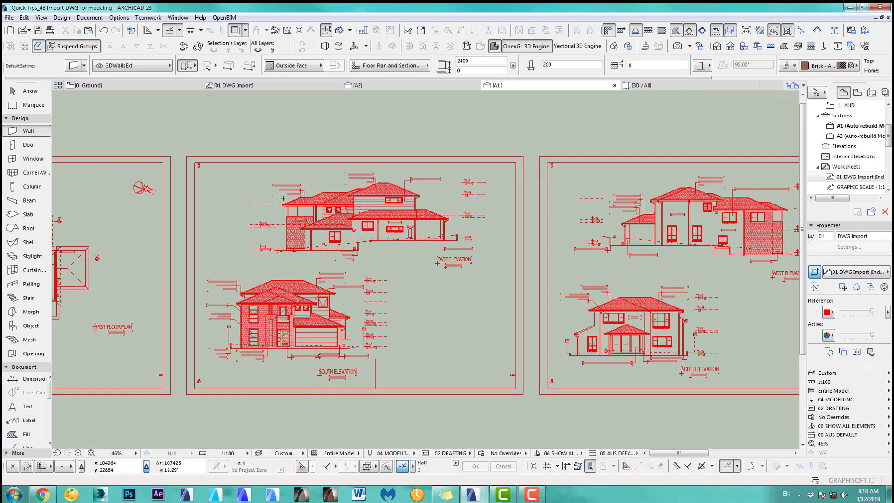
mouse_move(225, 183)
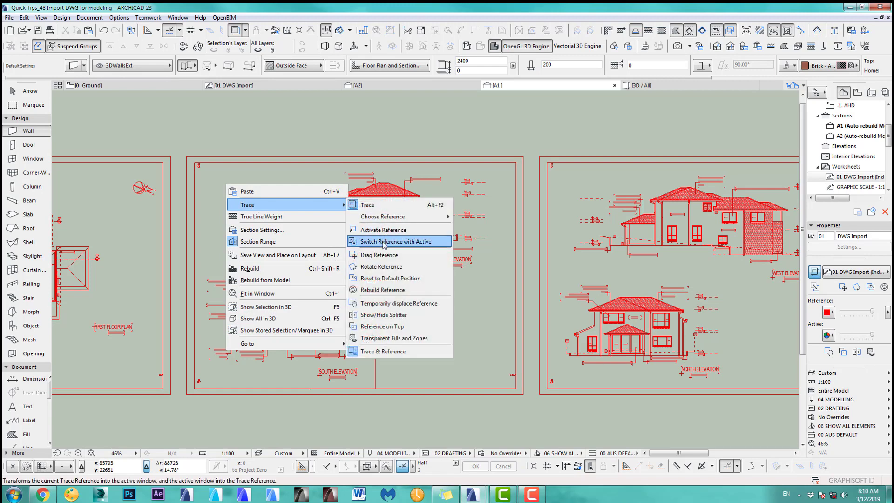
left_click(378, 254)
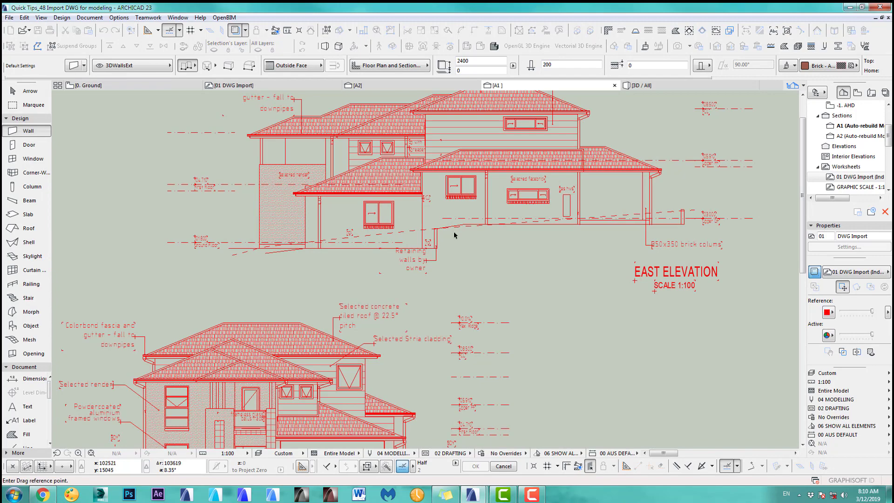
mouse_move(308, 230)
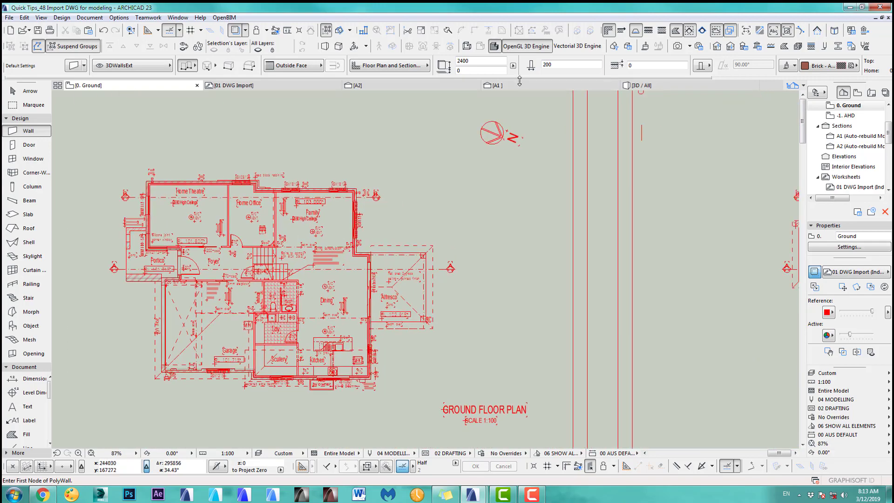
Zoom in on section A1 to compare the East Elevation trace with the story lines.
left_click(488, 85)
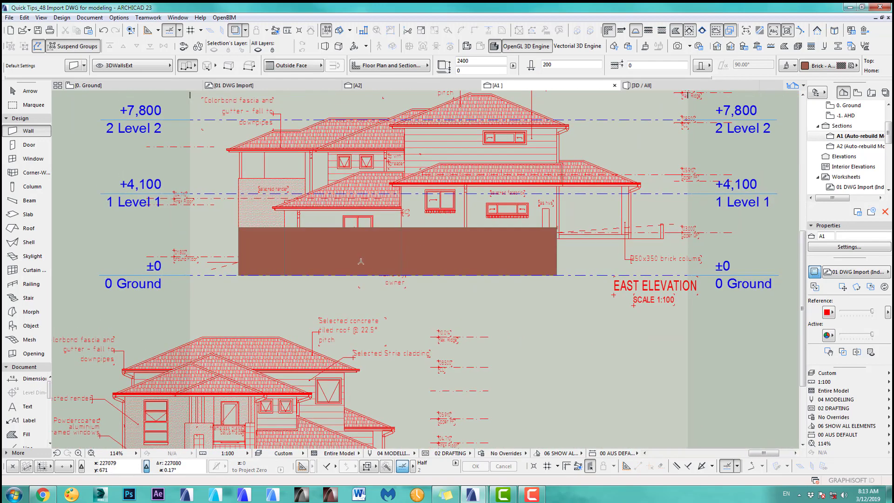
mouse_move(871, 337)
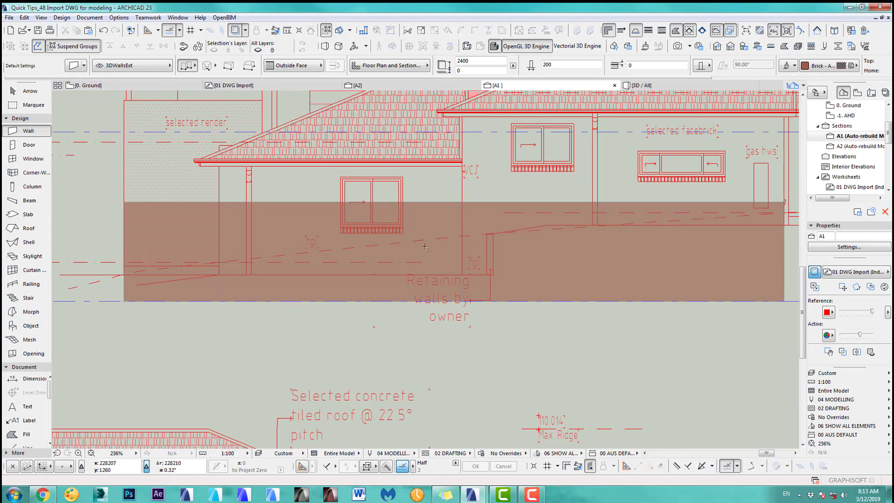
scroll("down", 3)
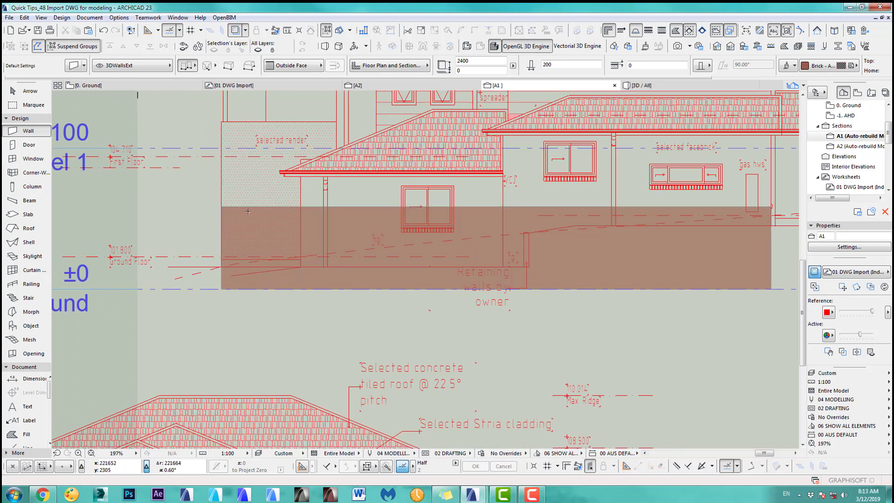
mouse_move(191, 193)
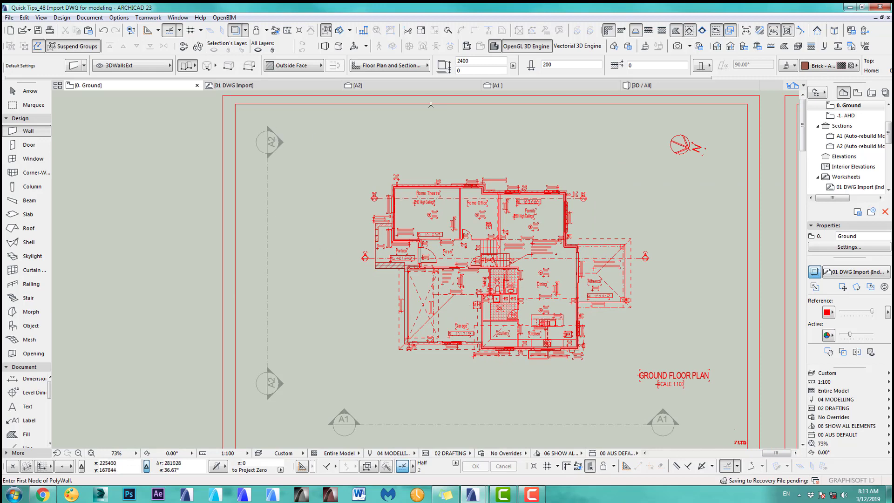
In section A2, pick the DWG Import worksheet and bring up its trace options over the South Elevation.
left_click(358, 85)
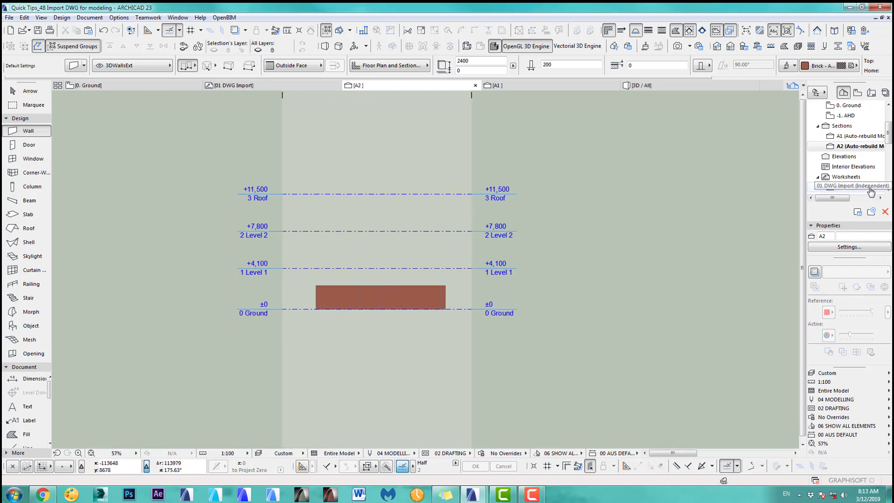
left_click(852, 185)
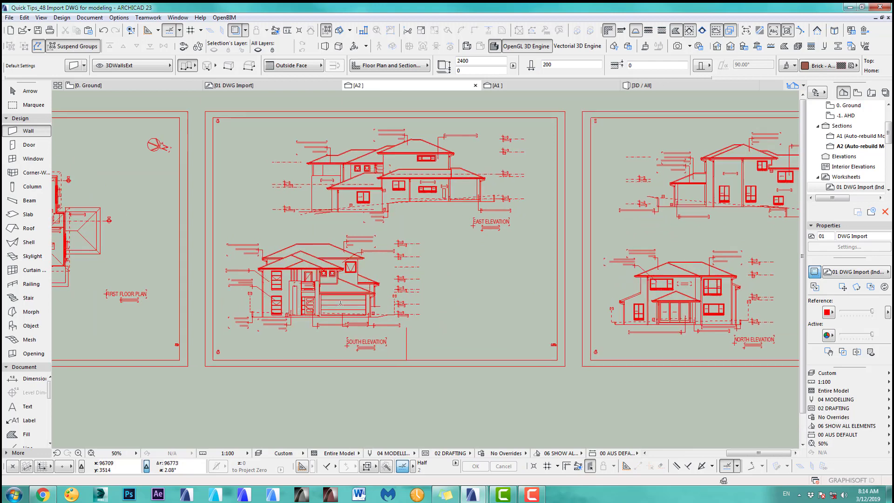
right_click(599, 261)
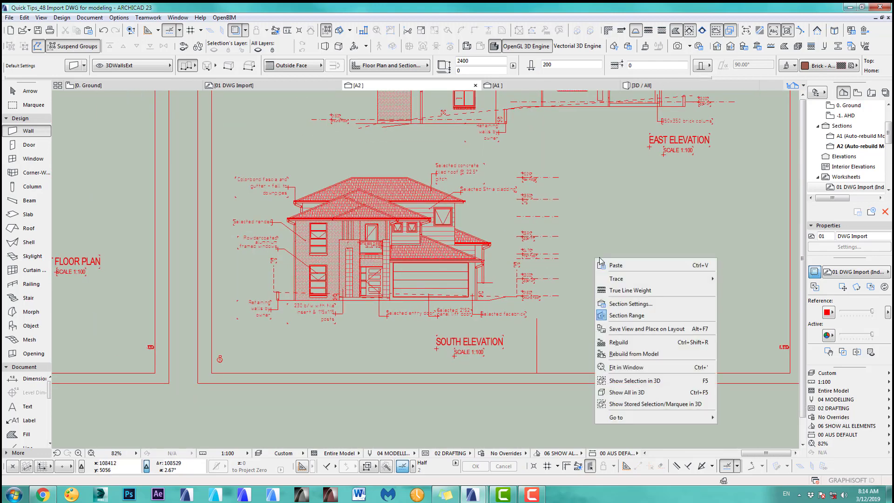
mouse_move(615, 278)
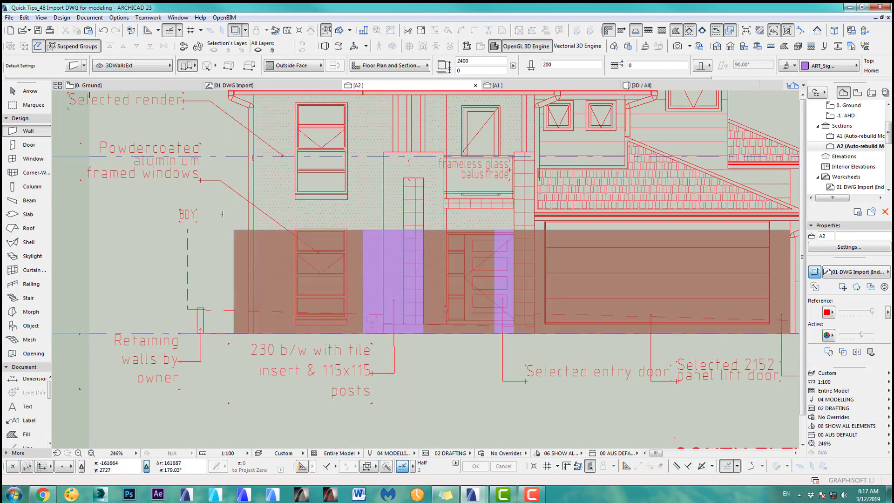
Drag the South Elevation trace onto the ±0 level, then show the Ground floor plan.
right_click(223, 214)
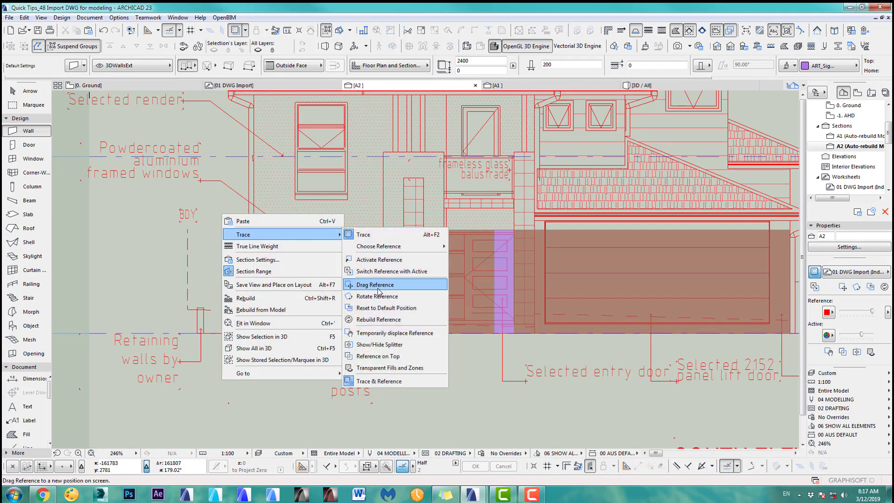
left_click(374, 284)
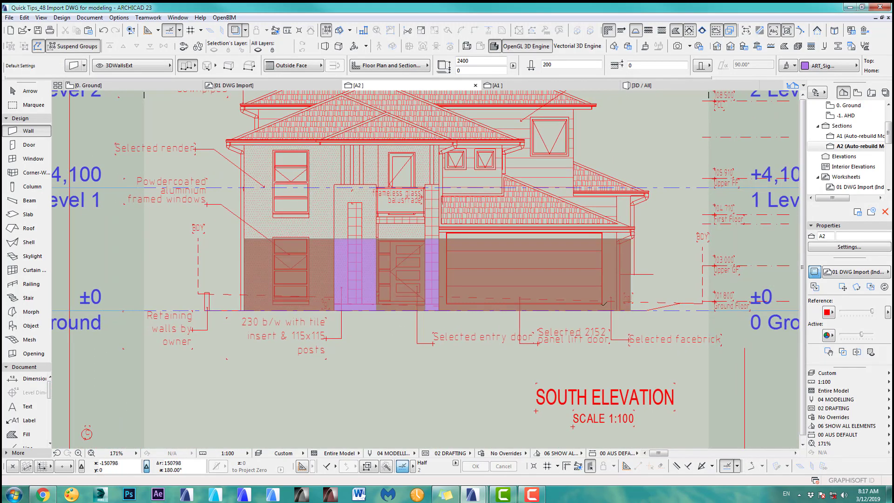
scroll("down", 3)
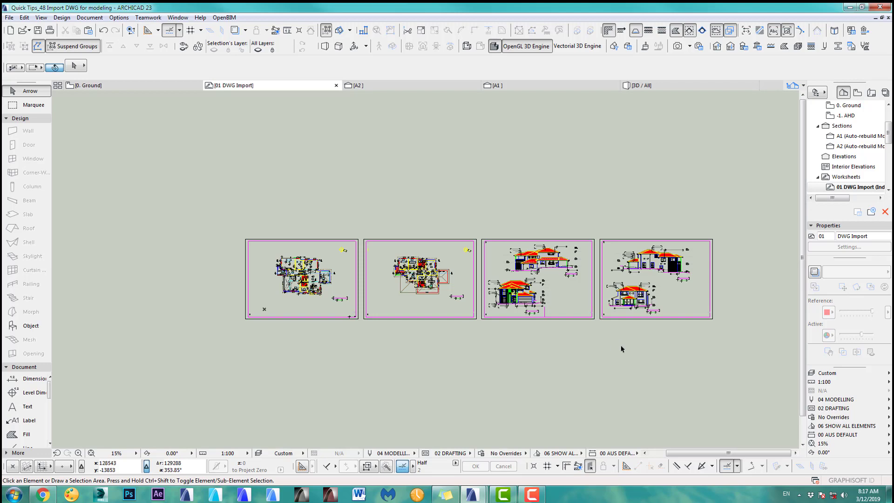
mouse_move(479, 93)
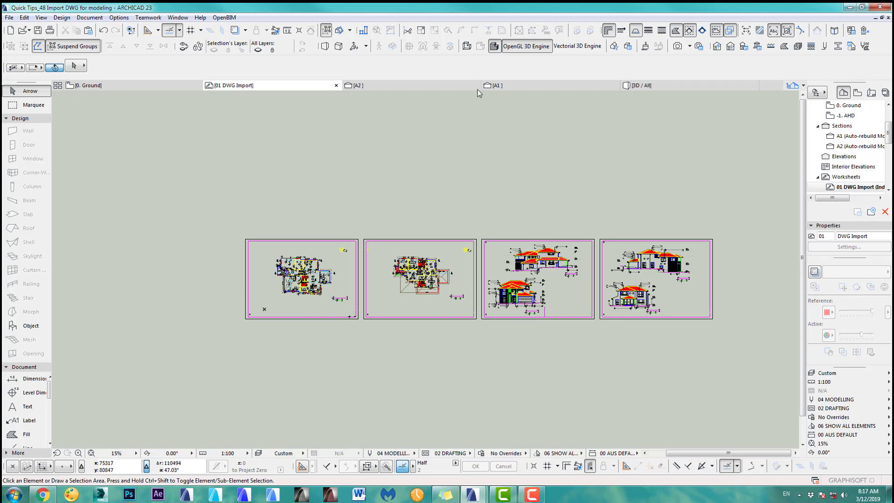
left_click(497, 85)
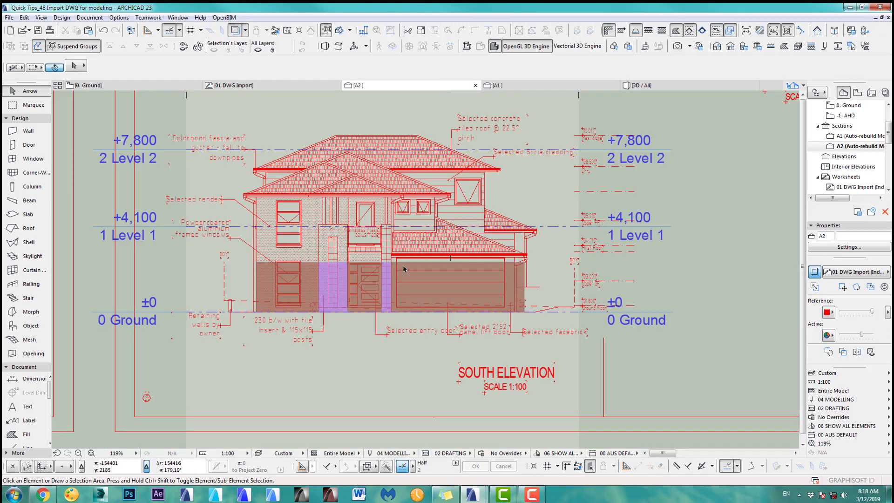
mouse_move(333, 247)
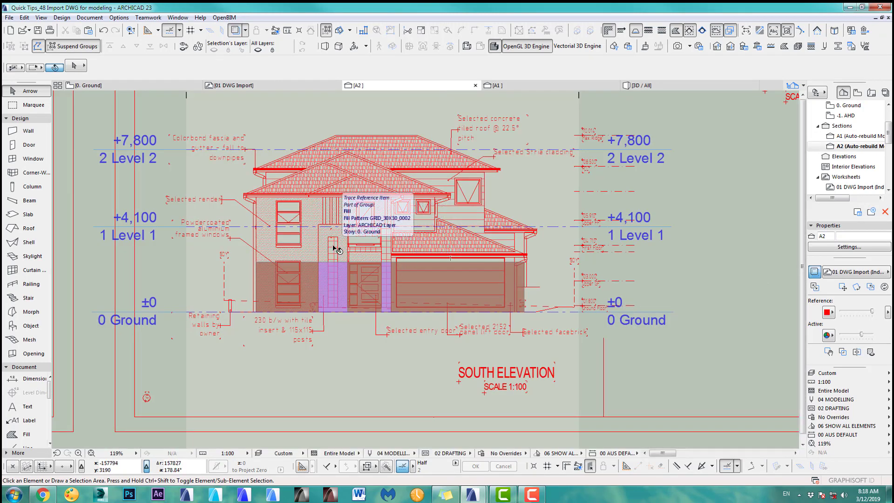
left_click(86, 85)
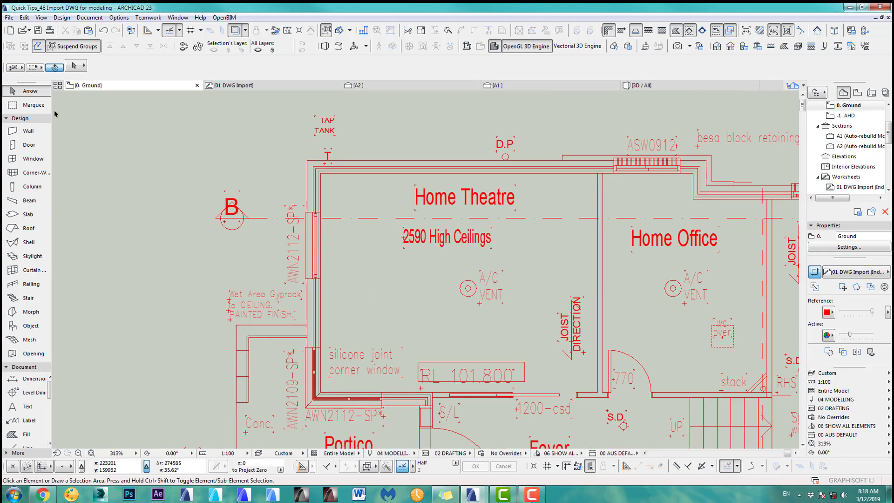
Activate the Window tool and switch to the A2 section over the traced elevation.
left_click(29, 158)
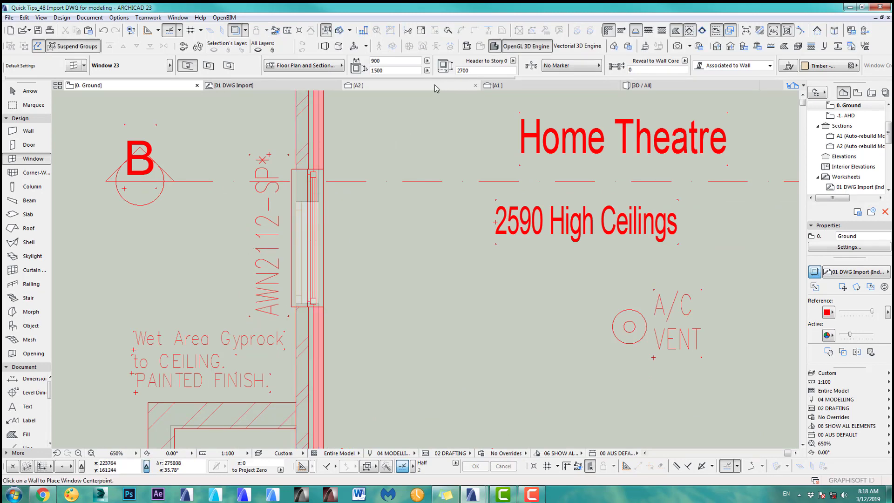
left_click(356, 84)
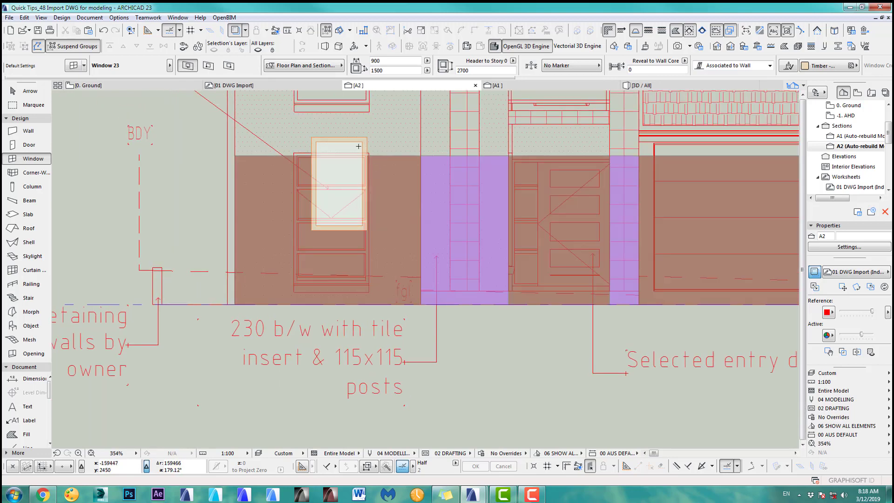
left_click(336, 185)
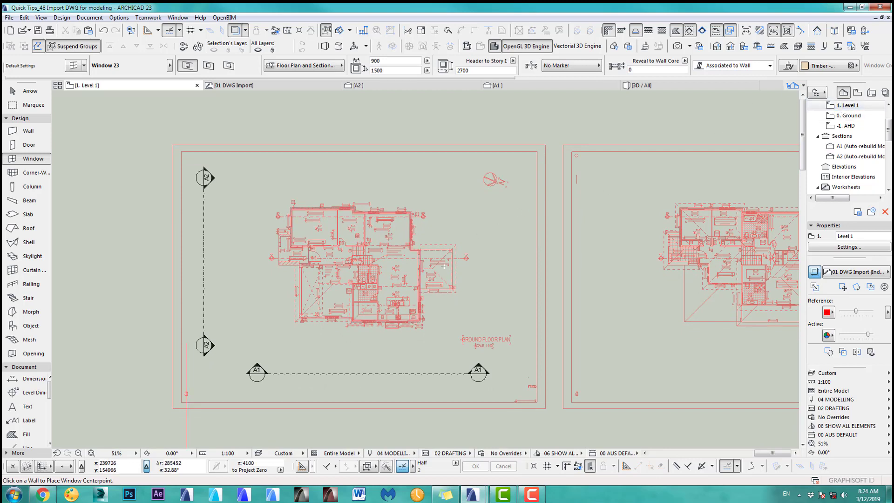
Set the Level 1 plan's trace reference to the 01 DWG Import worksheet.
left_click(855, 272)
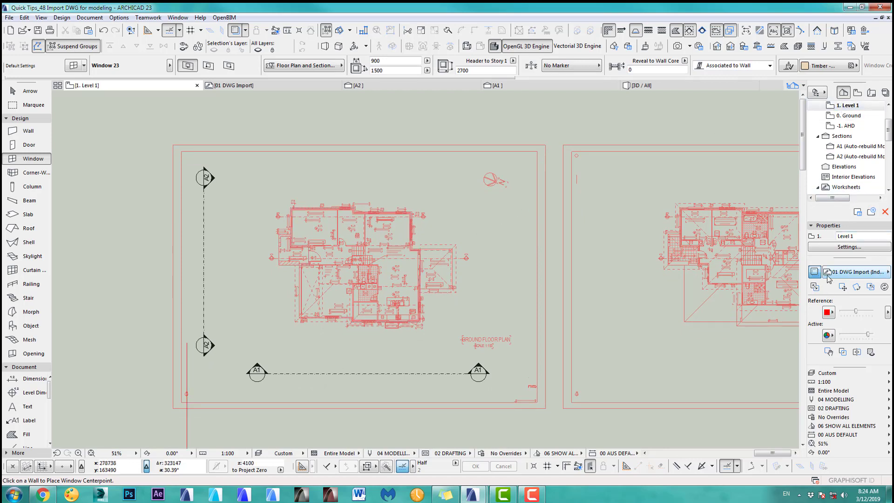
left_click(815, 271)
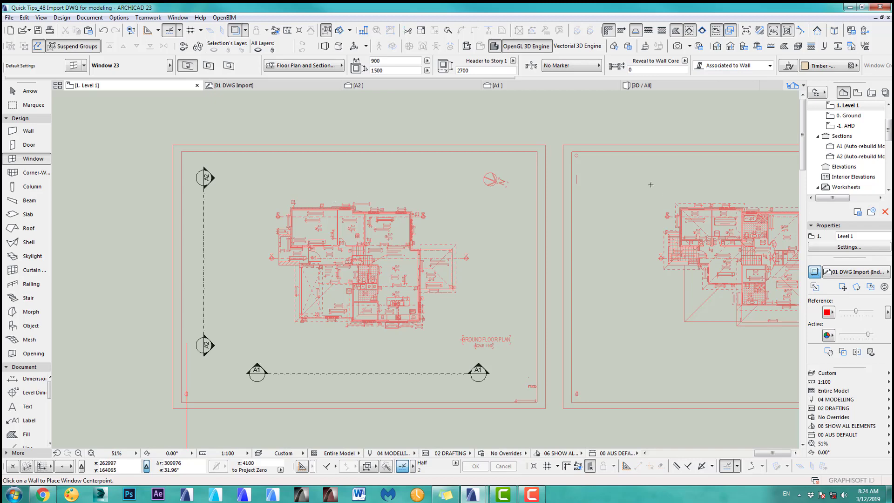
Drag the First Floor Plan trace reference under the Level 1 grid lines.
right_click(651, 184)
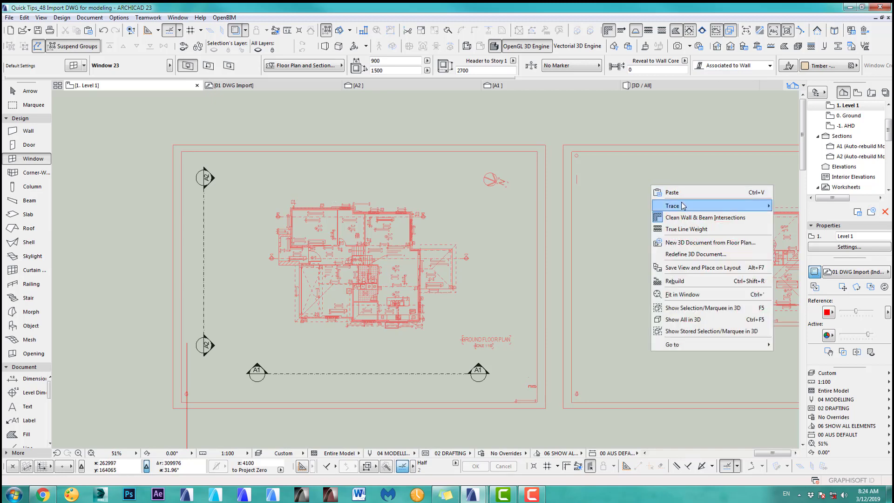
left_click(673, 206)
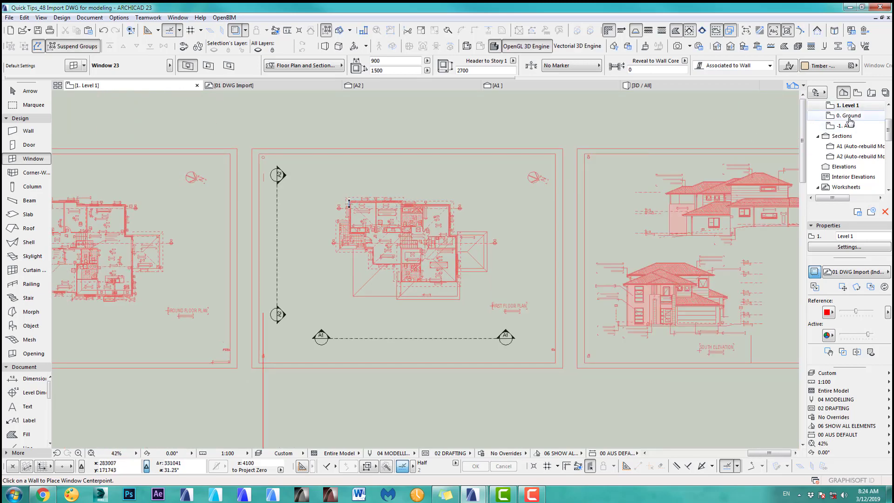
On story 0. Ground, drag the Ground Floor Plan reference under the grids and walls.
left_click(850, 115)
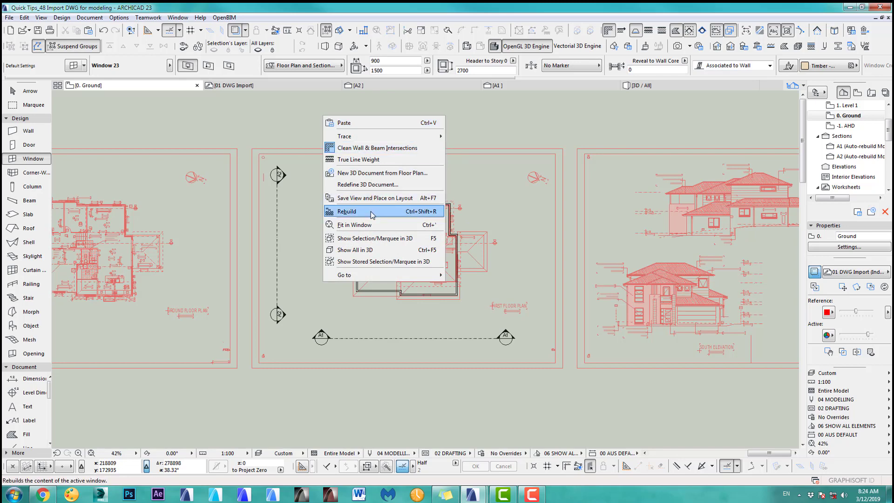
mouse_move(345, 135)
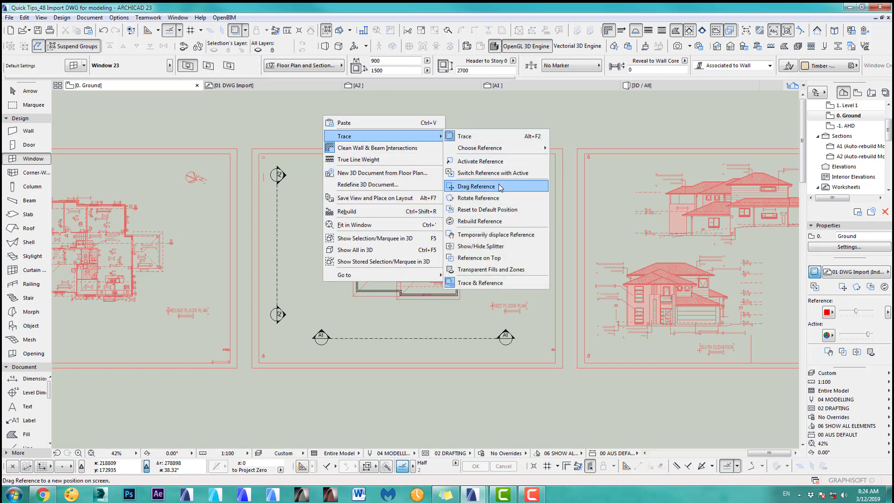
left_click(476, 185)
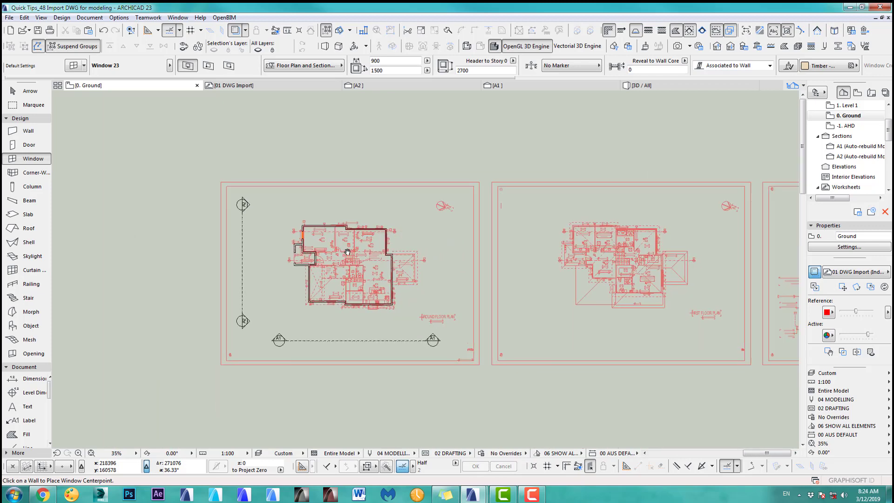
Bring up the context menu for the 01 DWG Import worksheet in the Navigator.
scroll("down", 3)
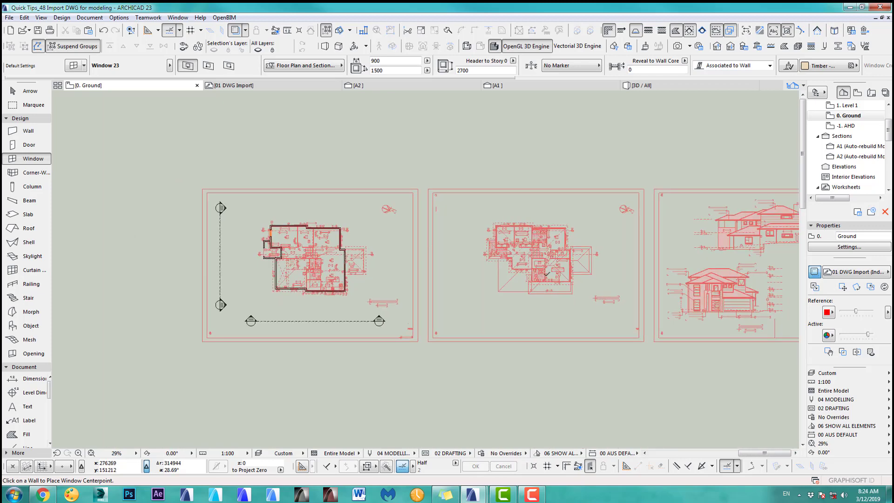
mouse_move(545, 272)
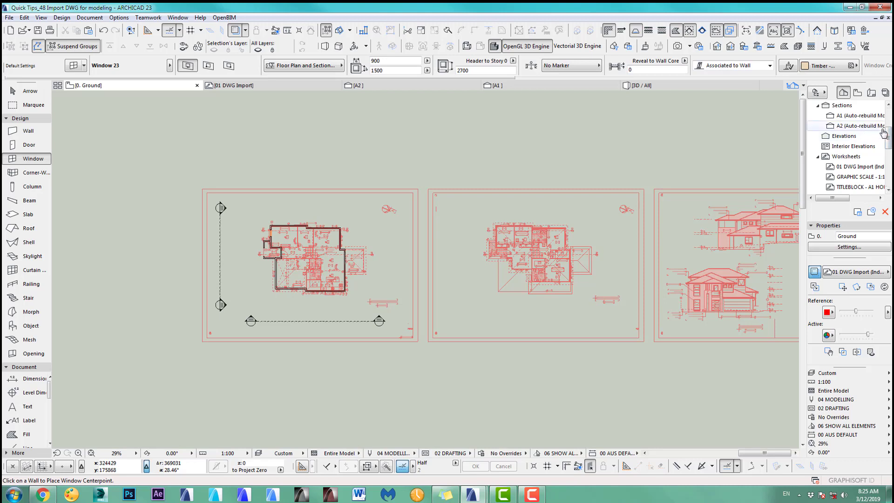
left_click(855, 166)
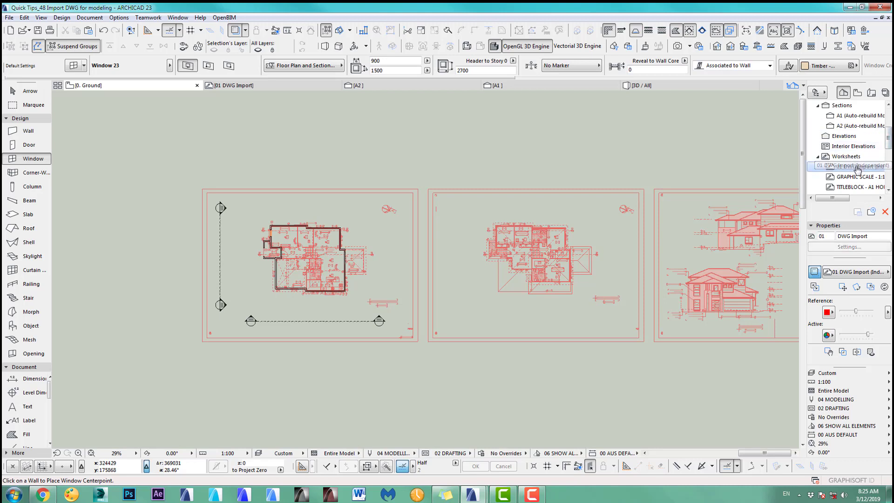
right_click(852, 165)
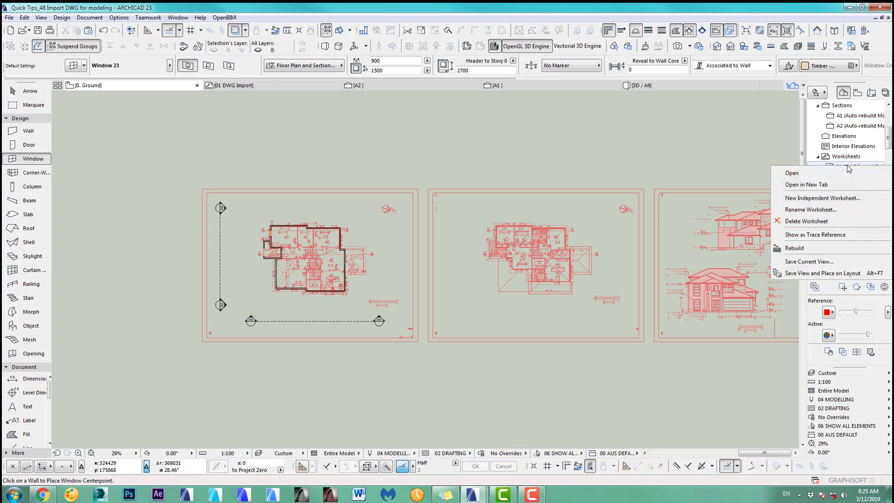
mouse_move(823, 198)
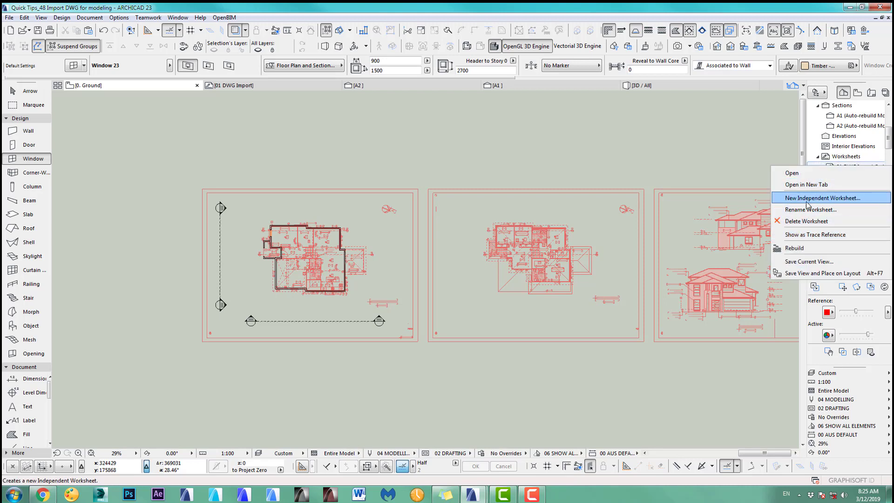
Create independent worksheet 02 named Level 1.
left_click(821, 198)
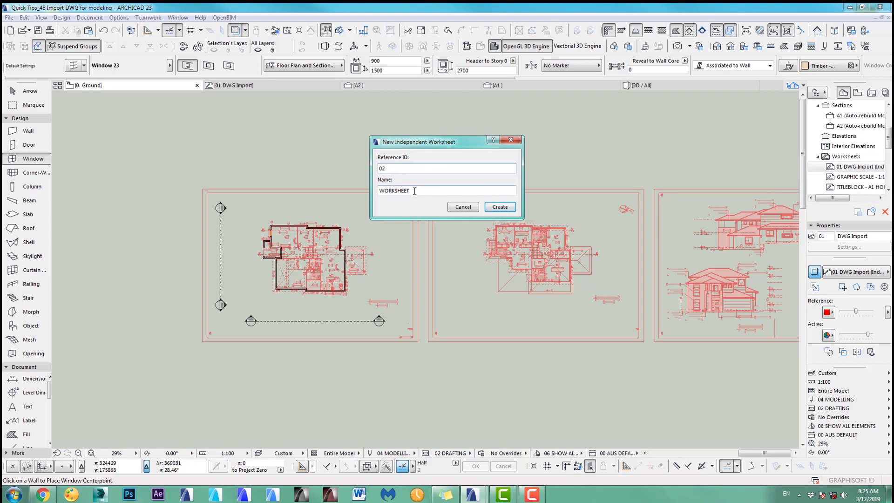
double_click(393, 191)
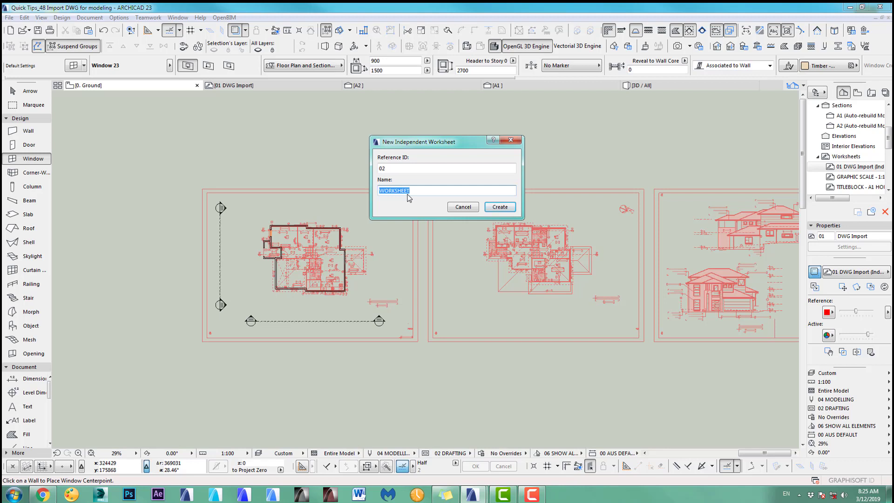
type("Level")
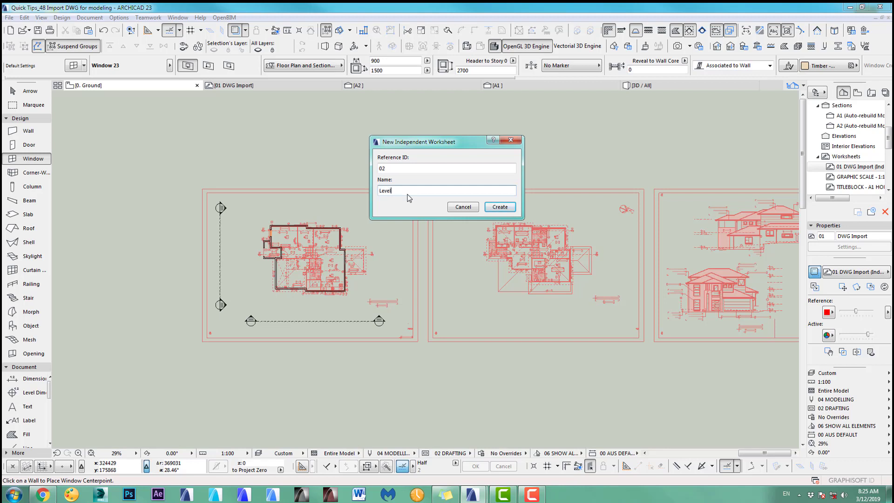
left_click(498, 207)
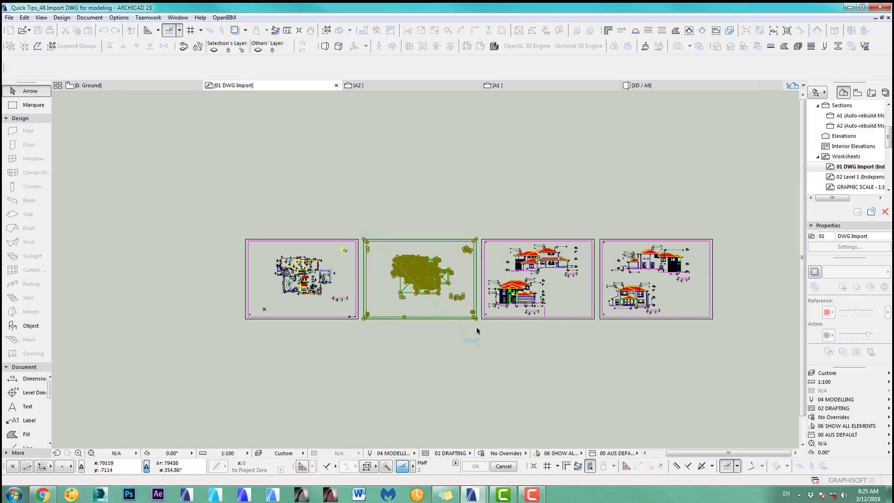
Return to the 1. Level 1 story plan, leaving the 02 Level 1 worksheet open.
left_click(24, 17)
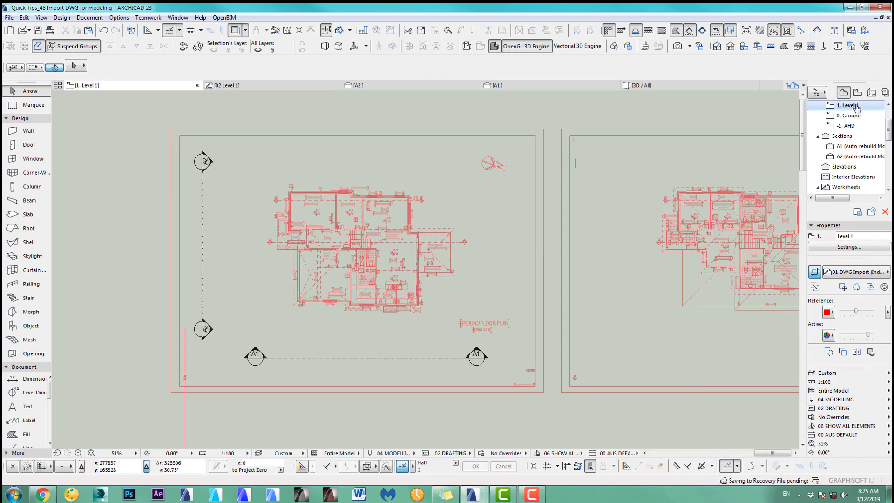
Show 02 Level 1 as trace reference and drag its drawing onto the grid markers.
scroll("down", 3)
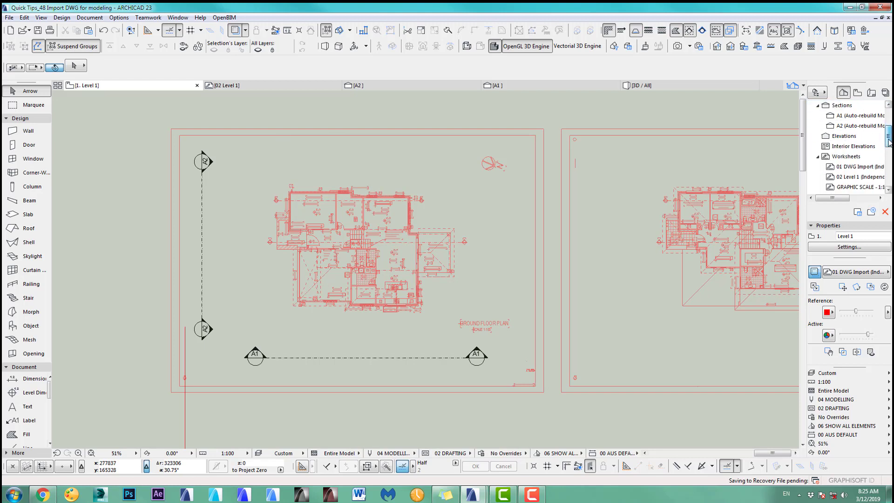
left_click(855, 166)
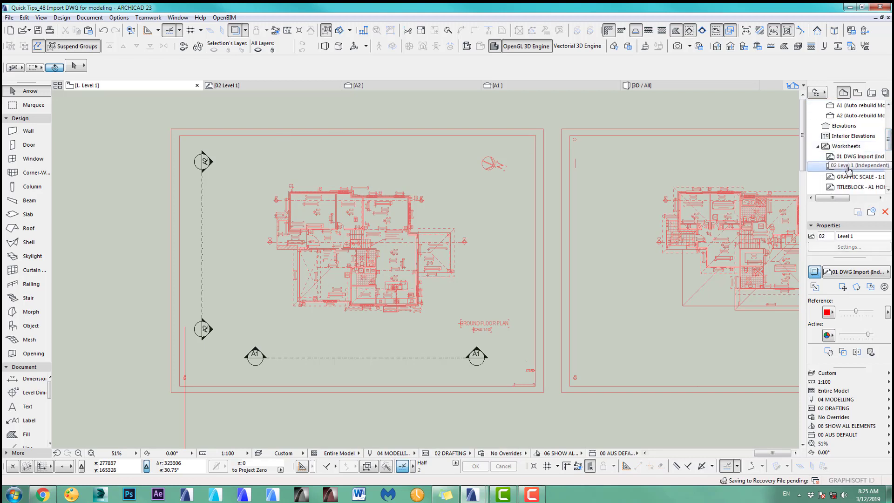
right_click(855, 166)
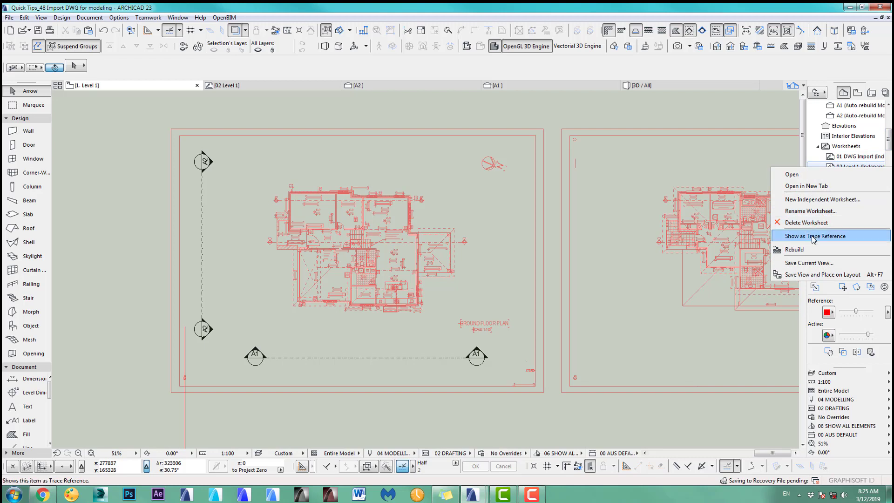
left_click(814, 235)
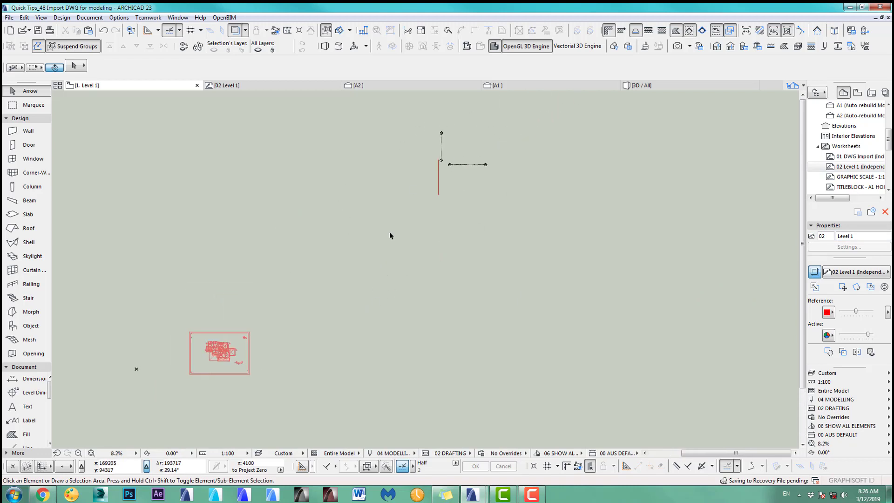
right_click(171, 341)
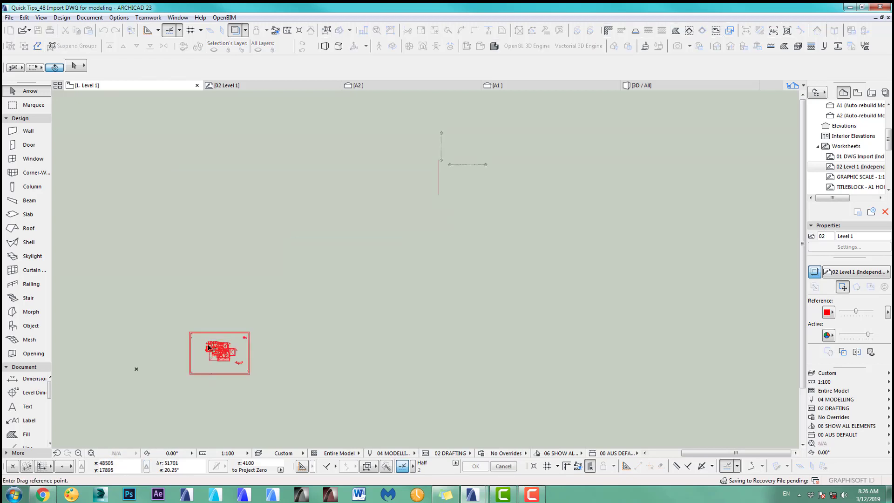
left_click_drag(220, 348, 461, 150)
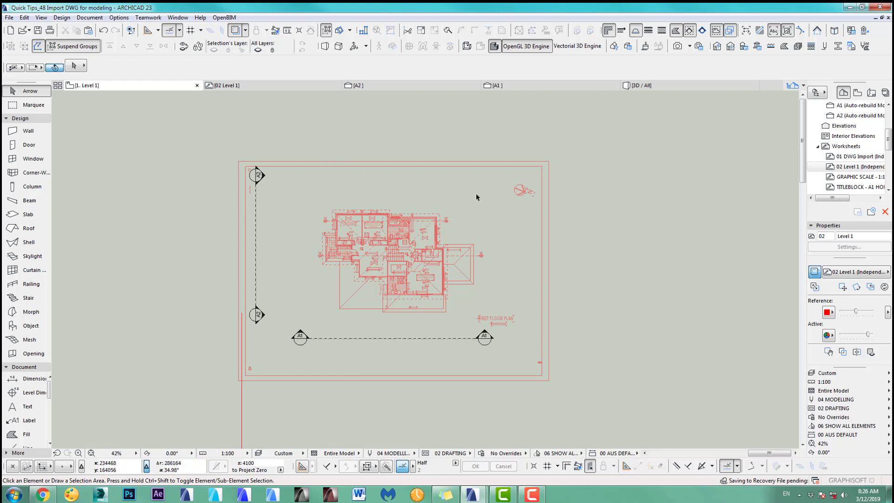
mouse_move(749, 148)
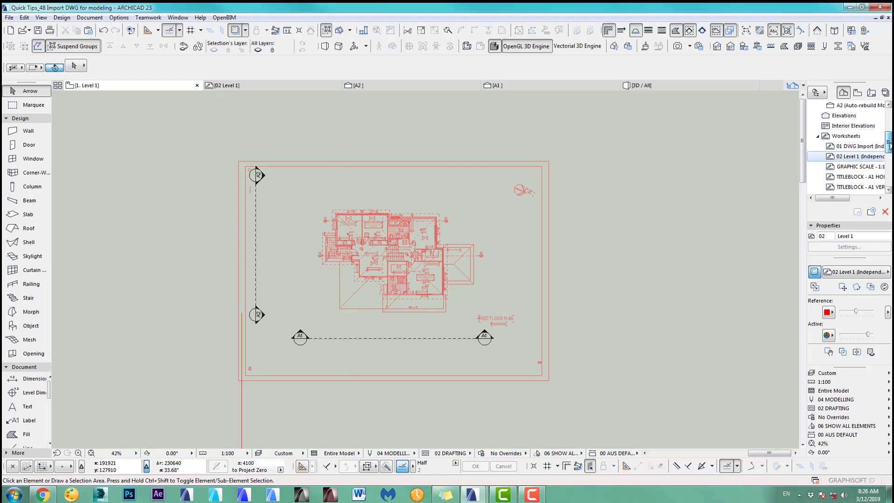
right_click(847, 105)
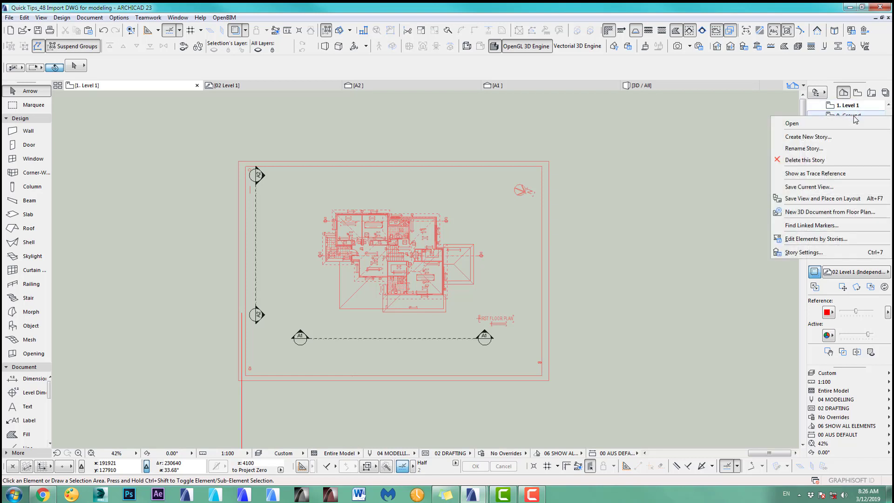
mouse_move(814, 173)
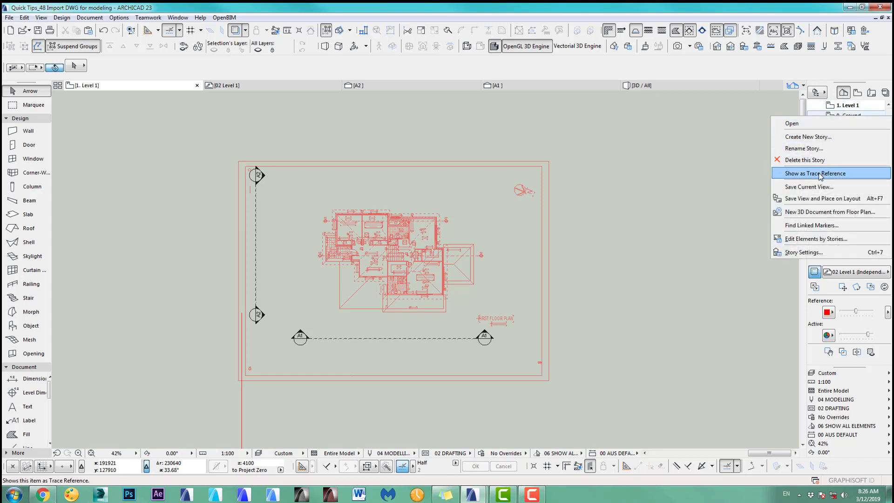
left_click(814, 173)
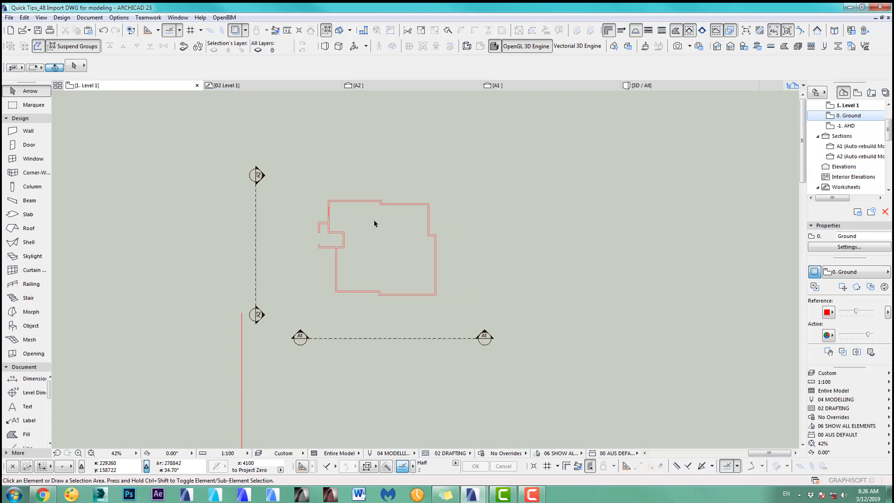
mouse_move(258, 209)
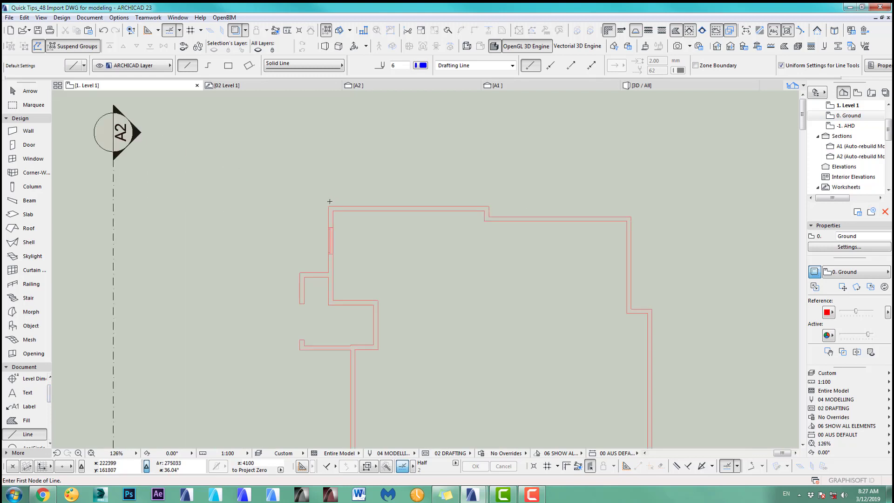
left_click(330, 207)
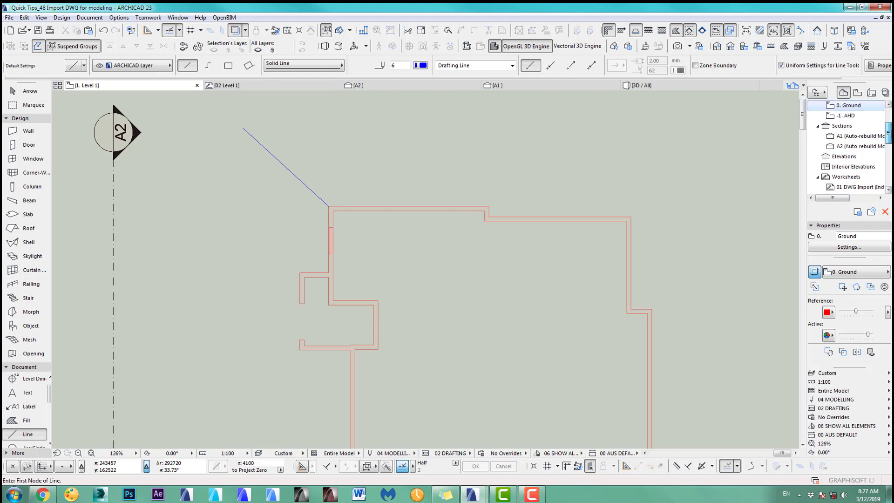
left_click(850, 125)
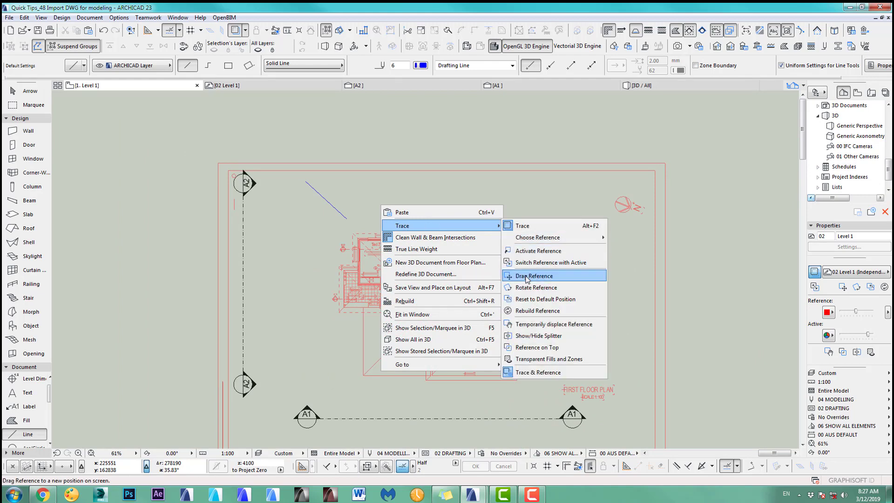
Drag the first floor trace reference back within the grid markers.
left_click(533, 276)
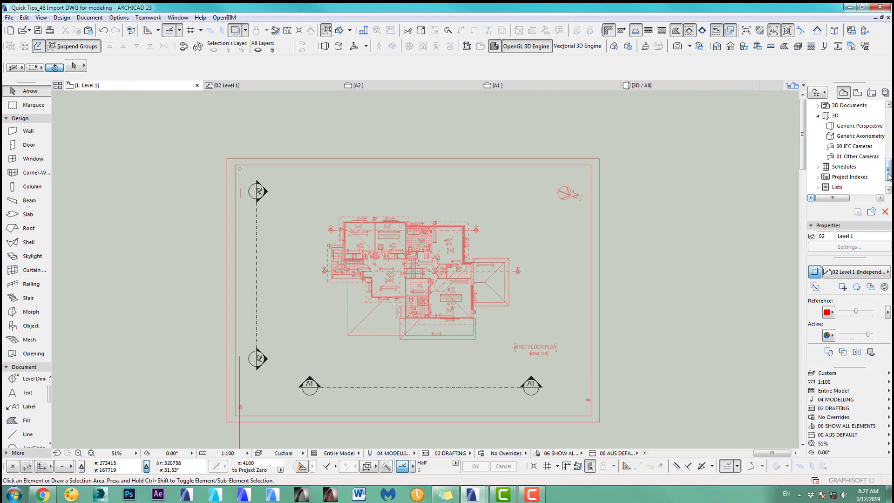
Switch the trace reference to 0. Ground, then back to the 02 Level 1 worksheet.
left_click(855, 272)
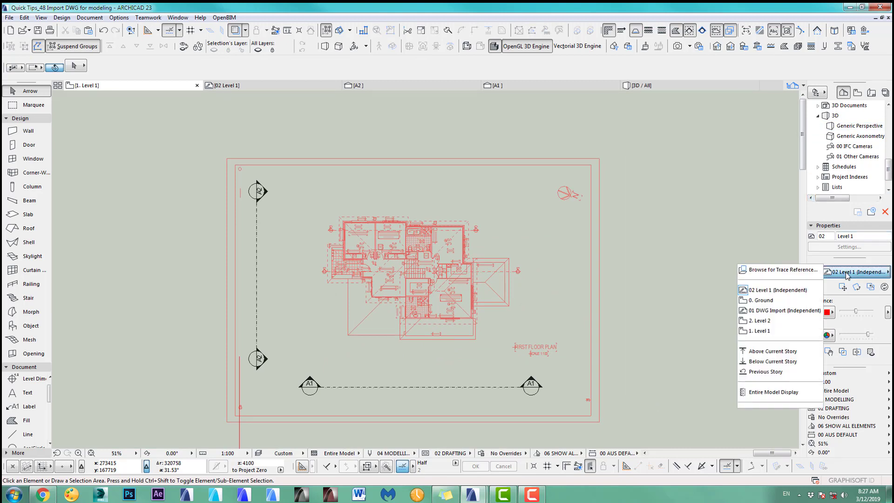
left_click(759, 300)
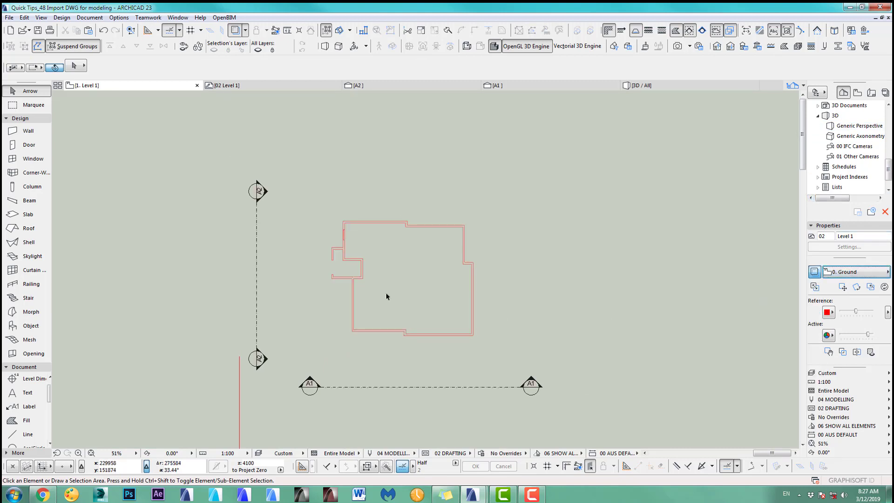
left_click(849, 272)
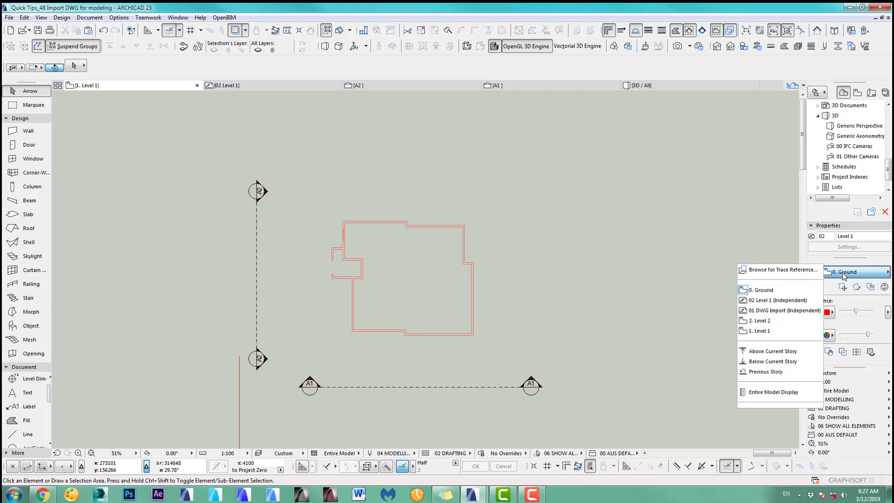
left_click(776, 301)
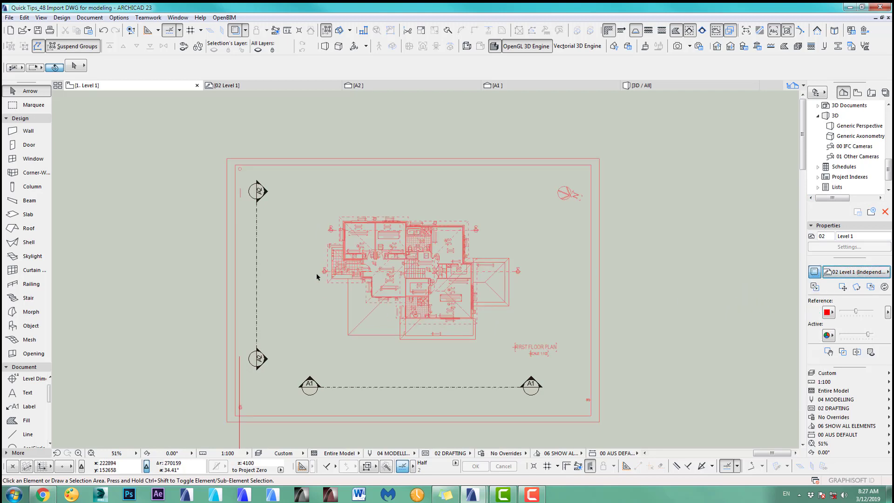
mouse_move(345, 219)
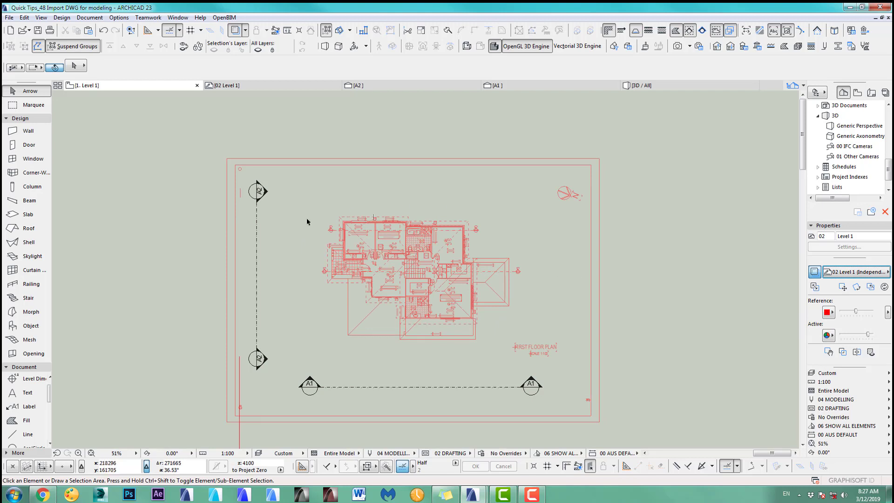
mouse_move(303, 222)
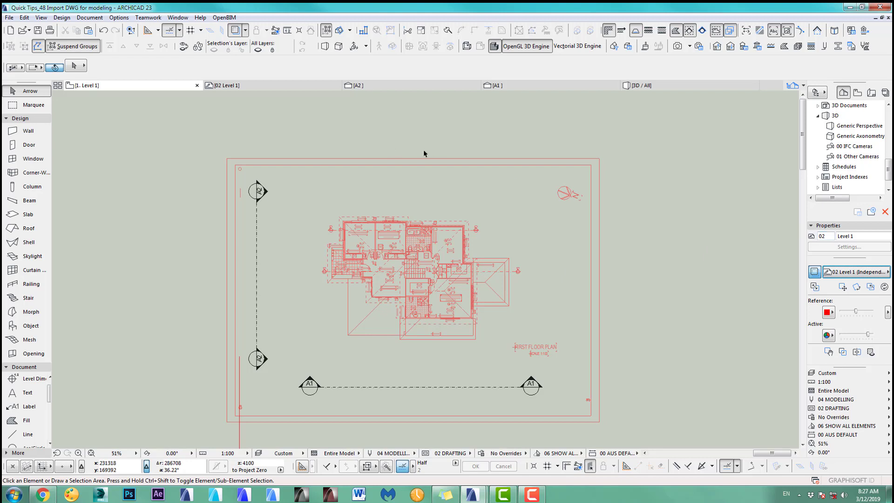
mouse_move(142, 90)
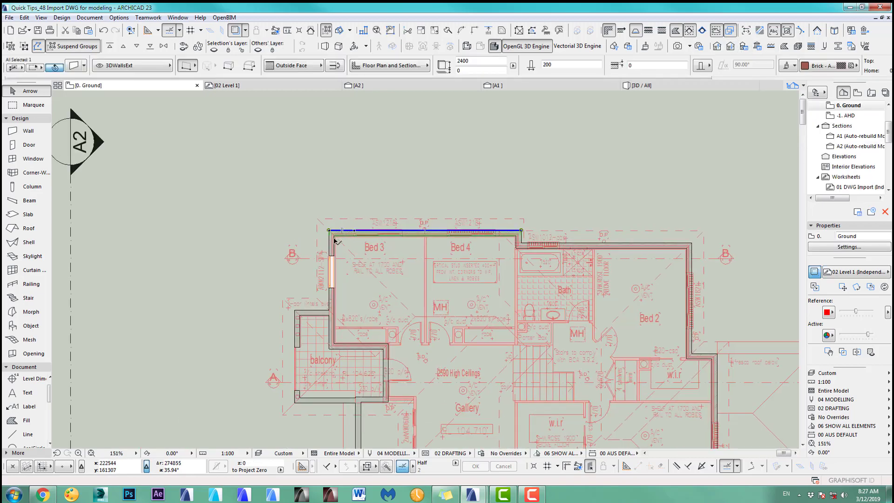
Copy the selected ground walls and trace Level 1 walls at the balcony edge and Bed 3.
scroll("down", 3)
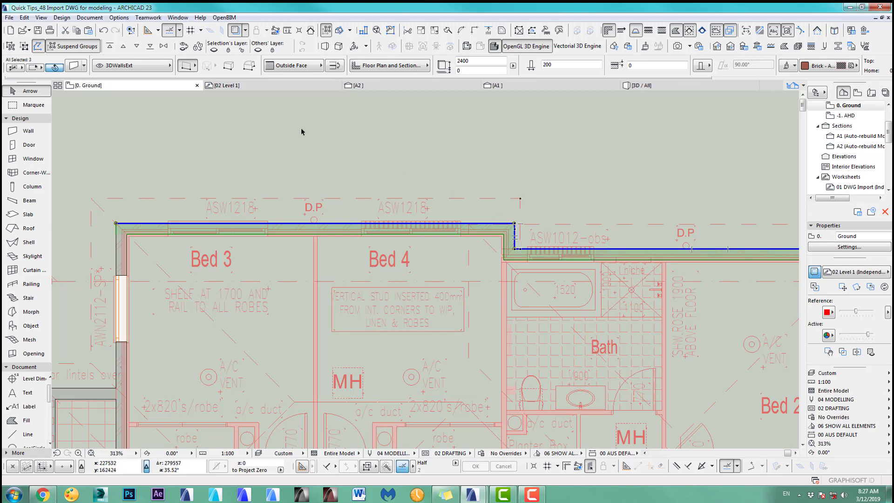
left_click(24, 18)
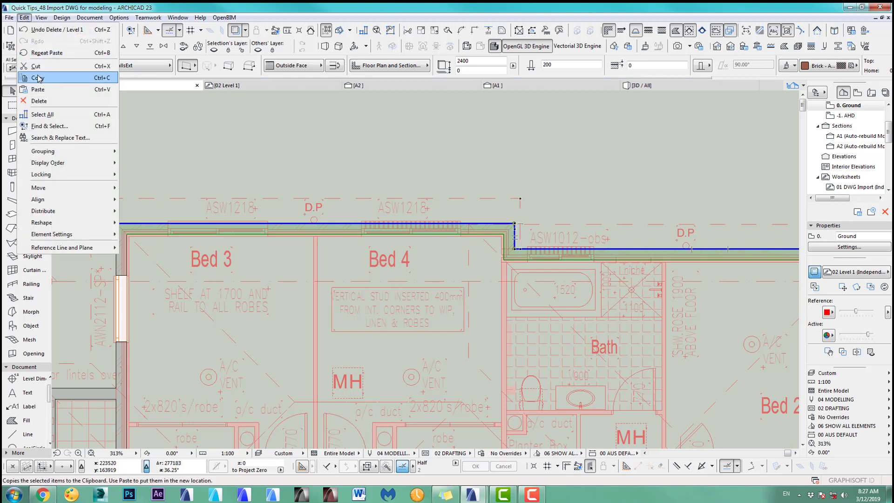
left_click(39, 78)
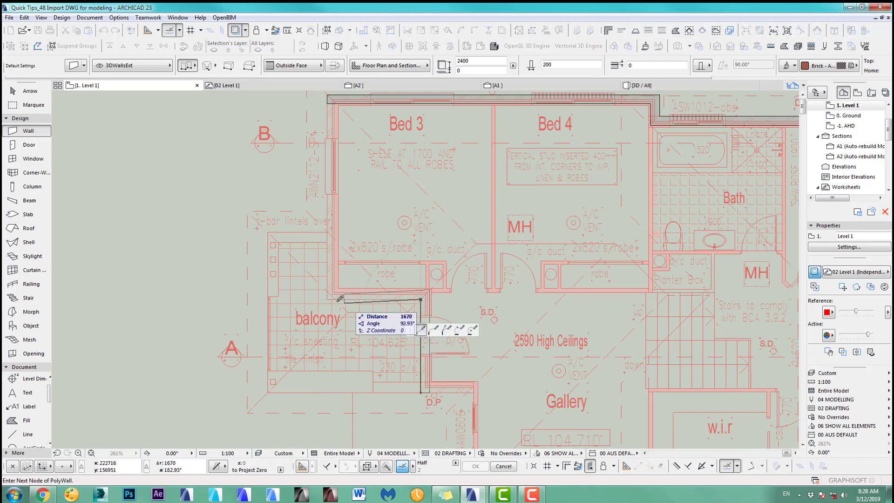
left_click(328, 93)
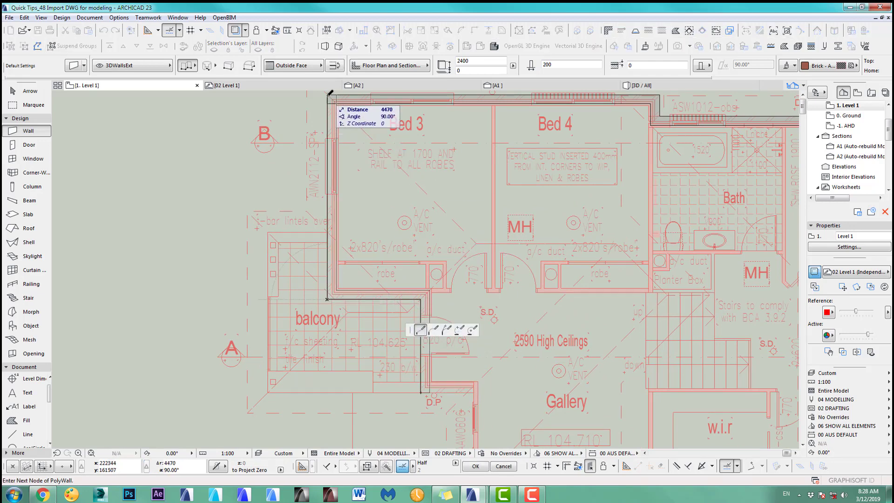
left_click(356, 85)
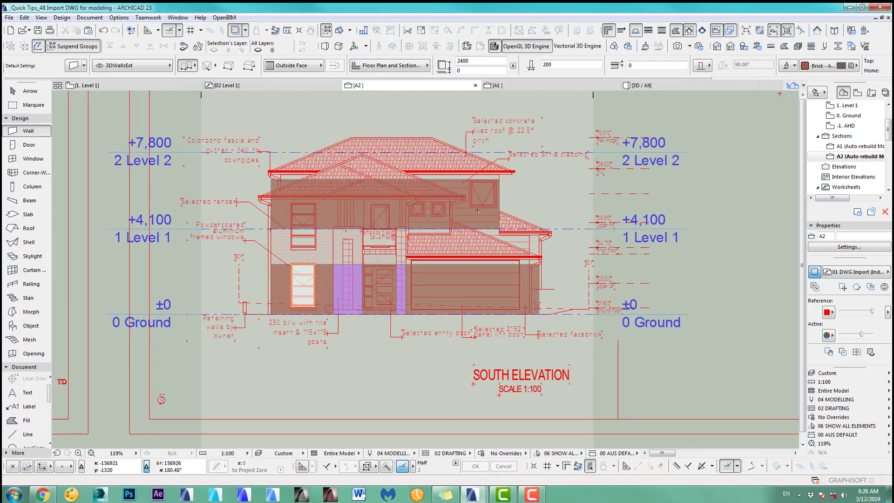
mouse_move(168, 183)
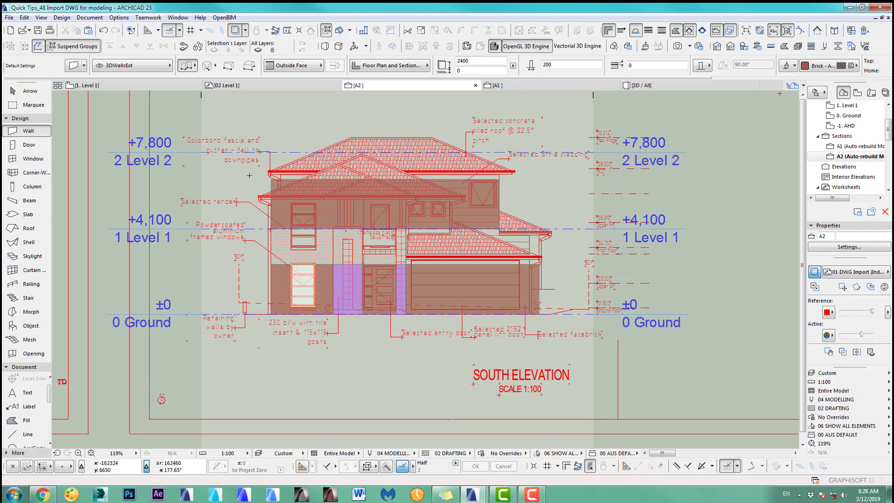
mouse_move(399, 234)
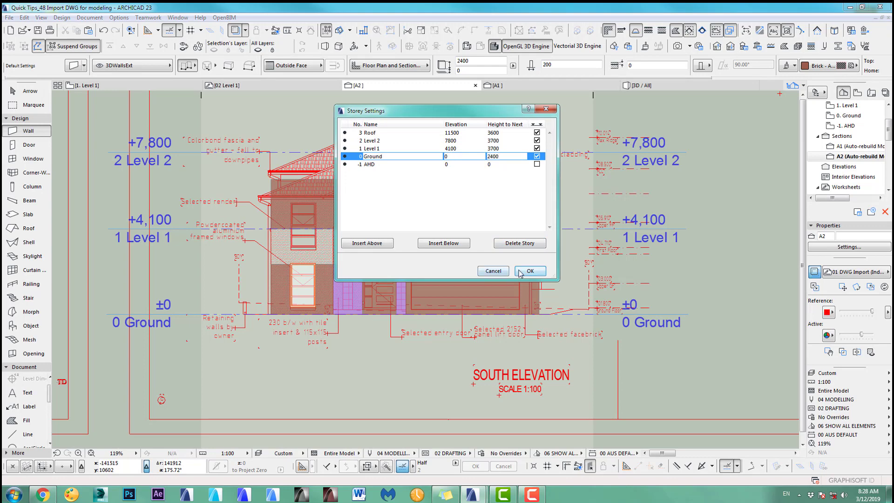
Confirm Ground's Height to Next of 2400 in Story Settings.
left_click(528, 270)
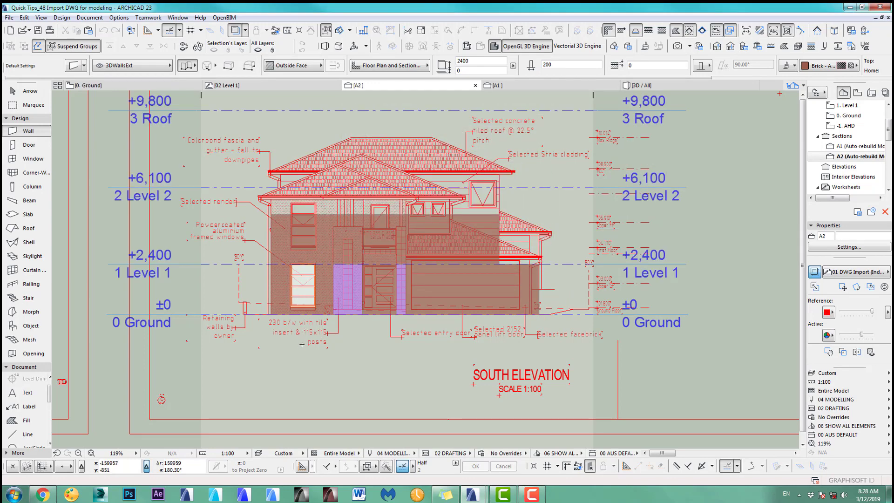